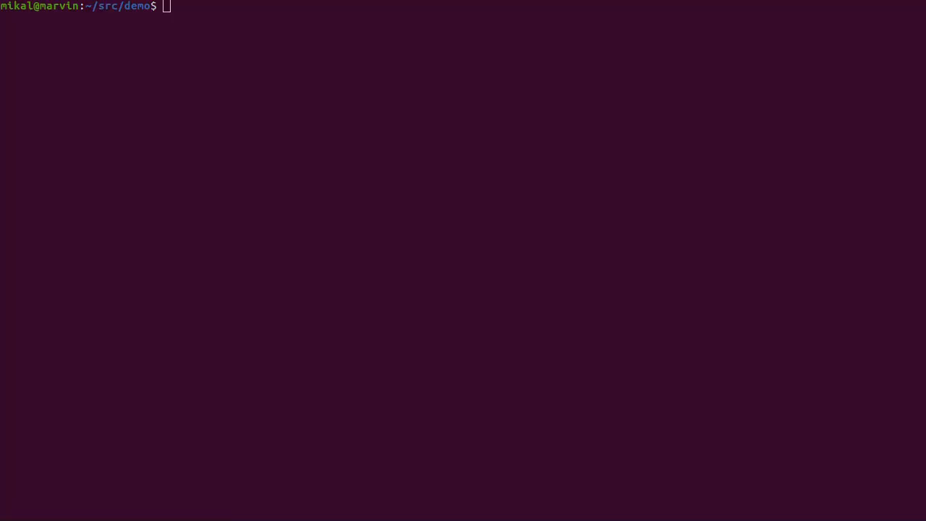
mouse_move(886, 370)
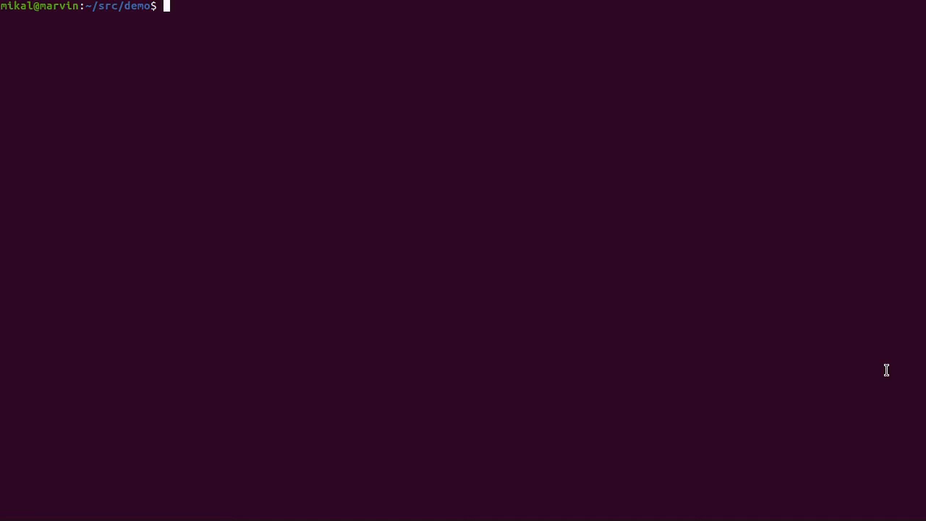
type("git clone https")
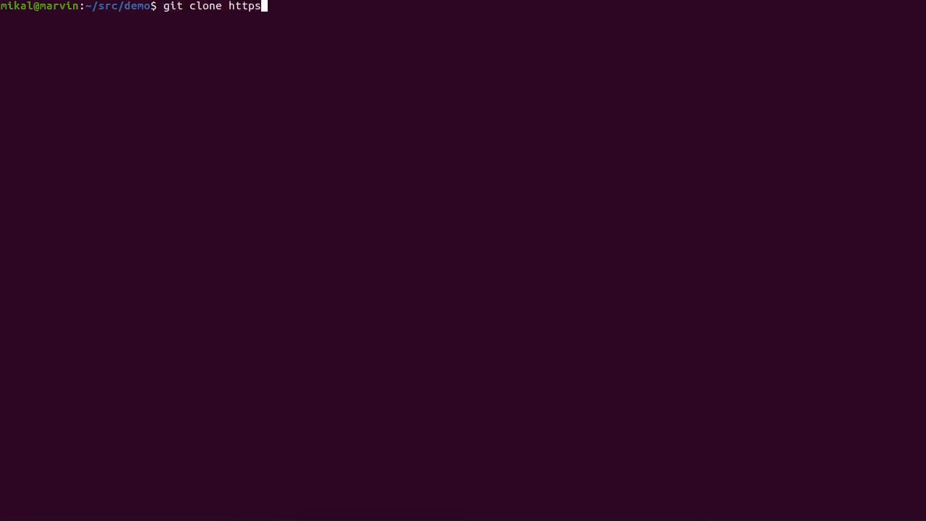
type("://github.com/")
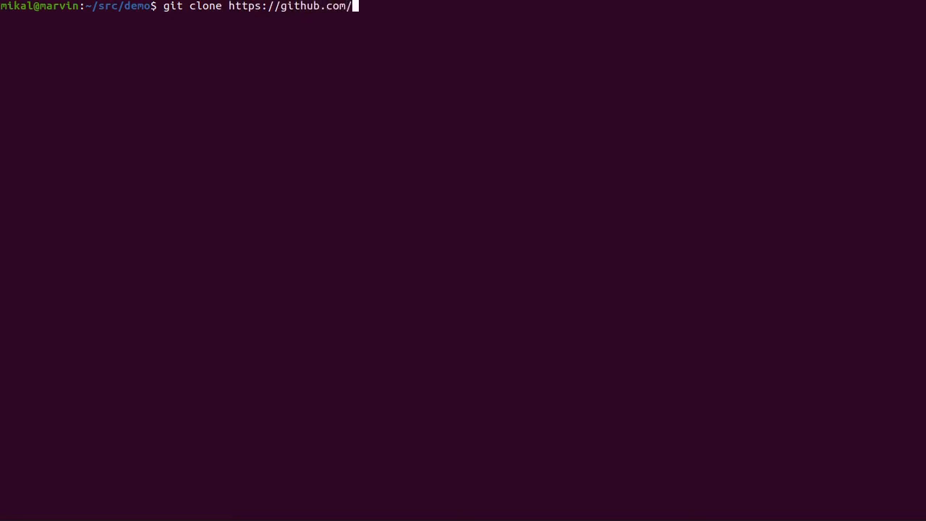
type("shakenfist/sha")
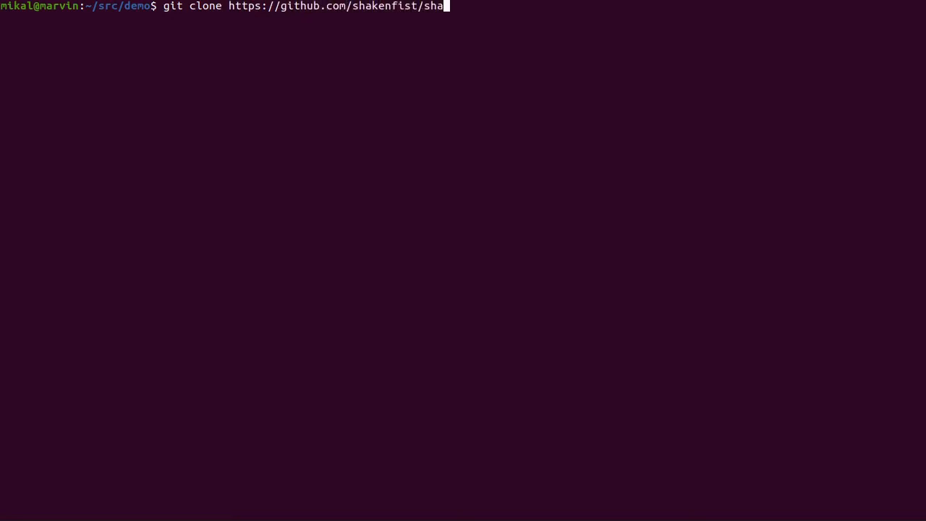
type("kenfist")
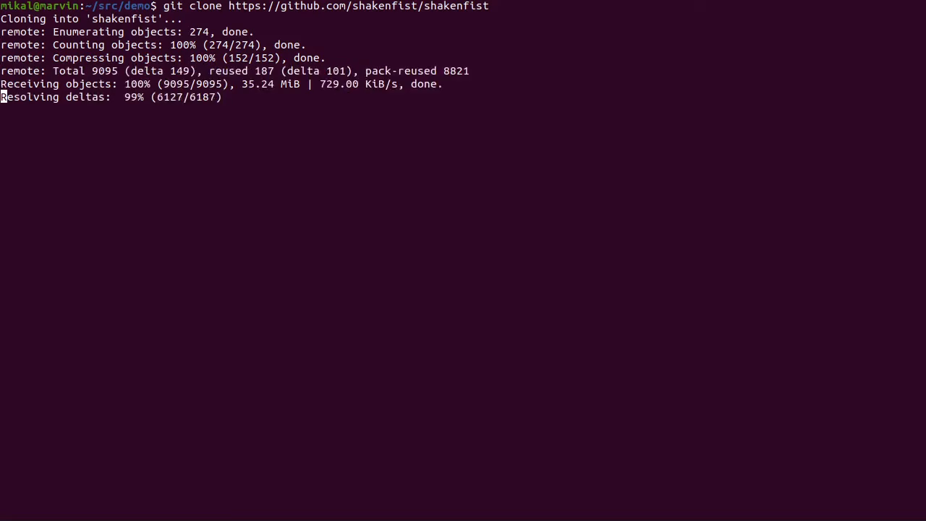
Change into shakenfist/deploy/ansible and enter cat ~/sf-deploys/localhost.sh at the prompt
type("cd")
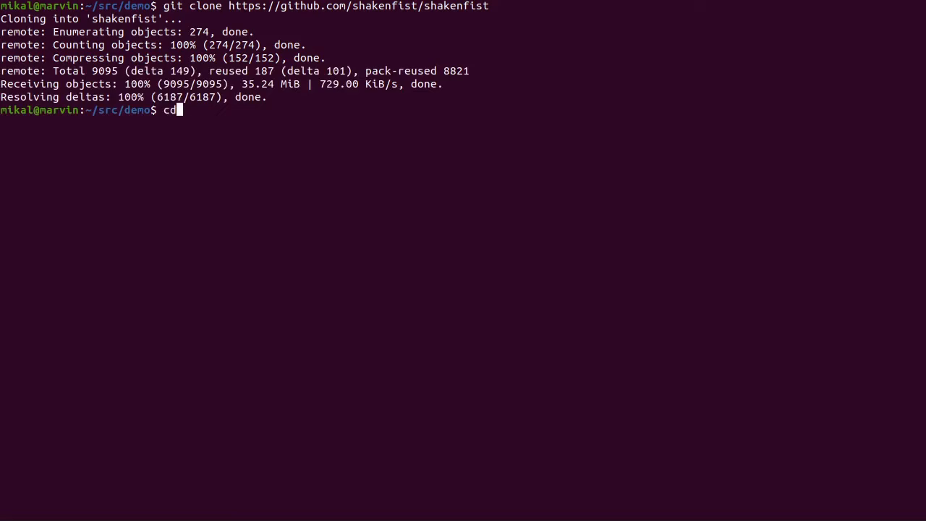
type("shakenfist/deploy/ansible/")
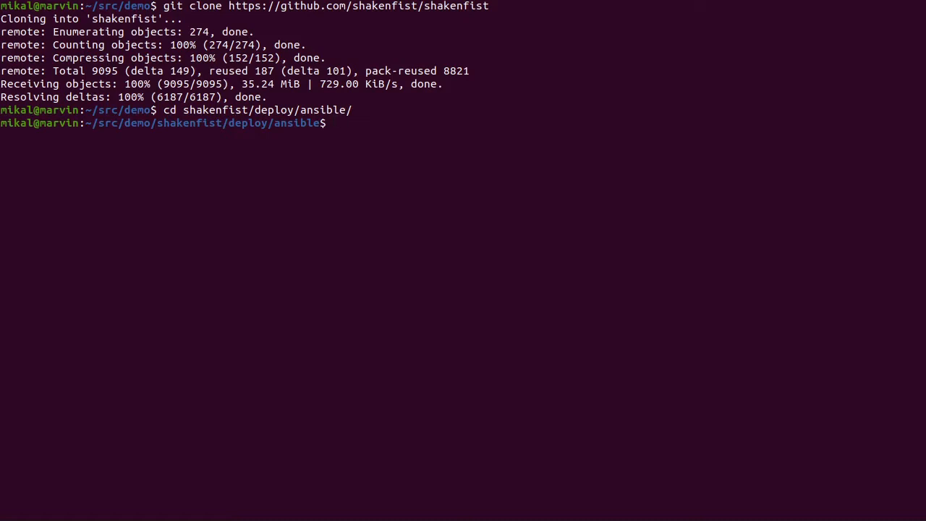
type("cat ~/")
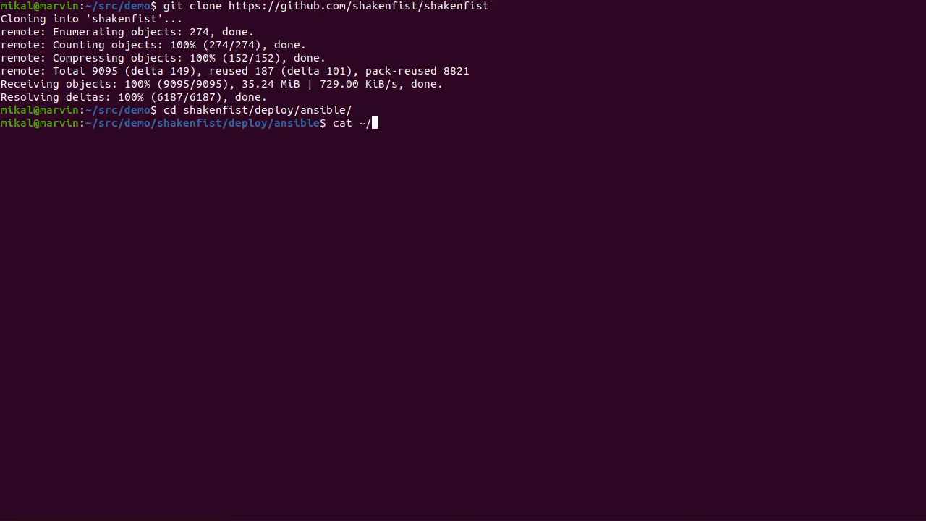
type("sf-deploys/localhost.sh")
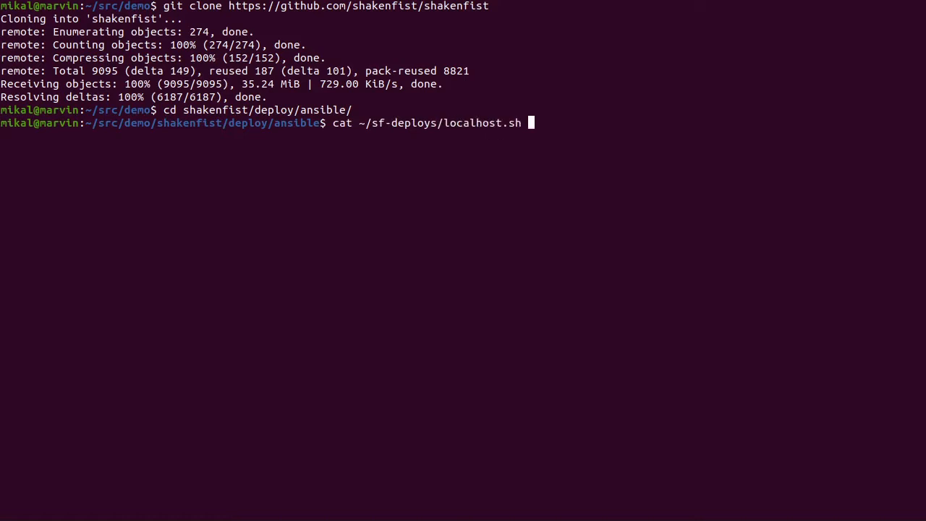
Print localhost.sh and highlight its CLOUD=localhost and ADMIN_PASSWORD settings
key("Return")
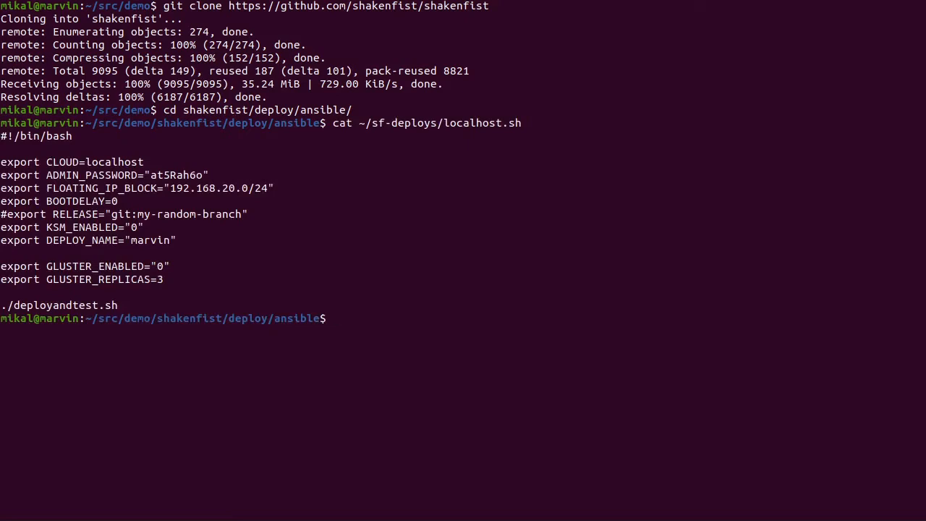
mouse_move(608, 359)
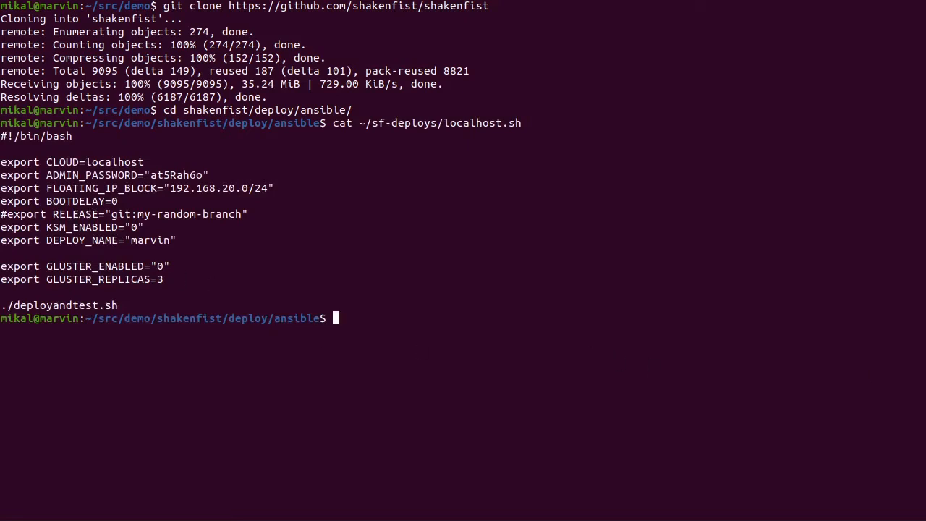
double_click(95, 162)
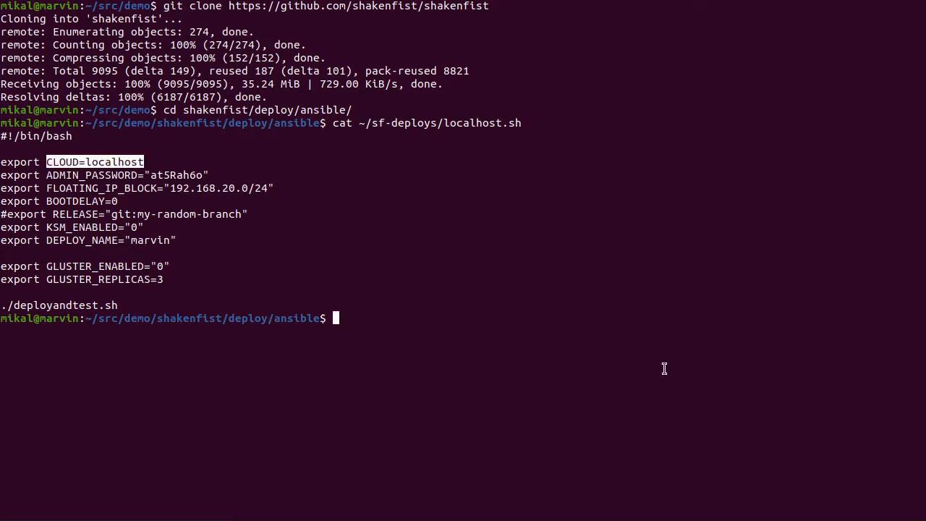
mouse_move(545, 368)
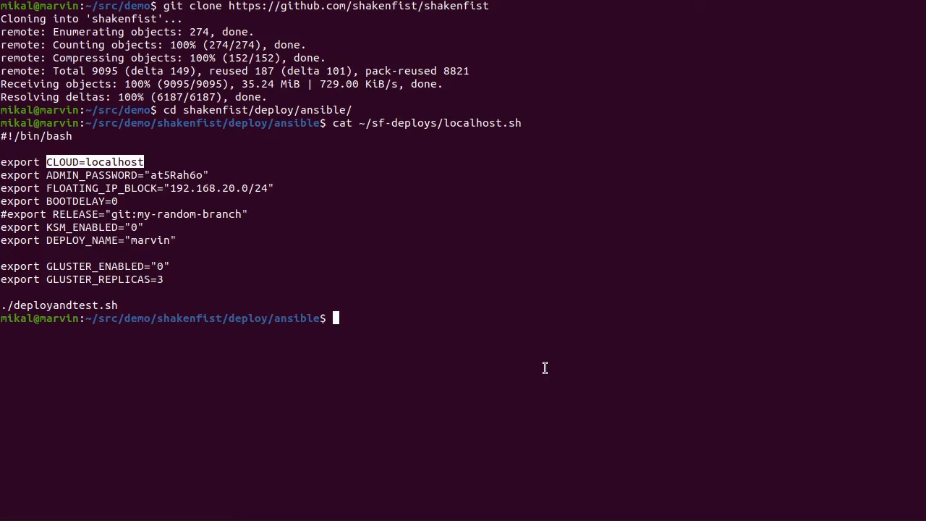
mouse_move(503, 347)
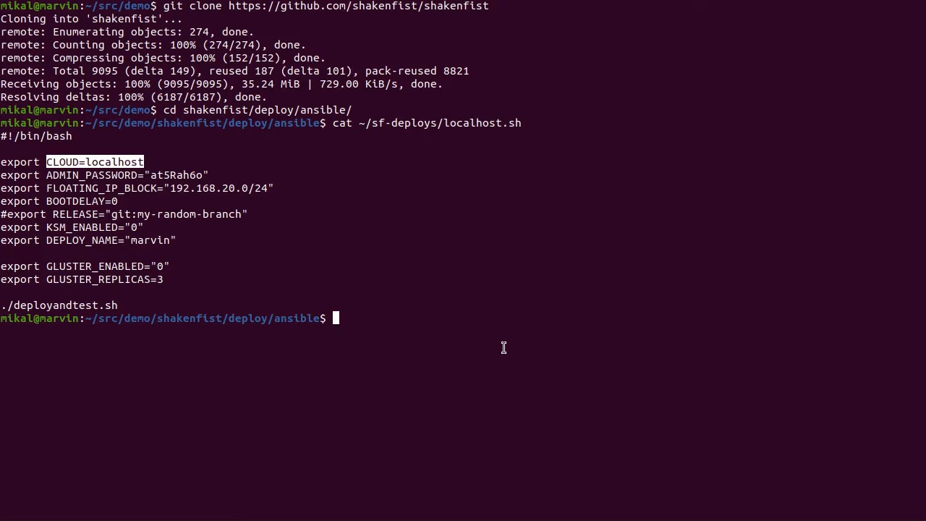
double_click(94, 175)
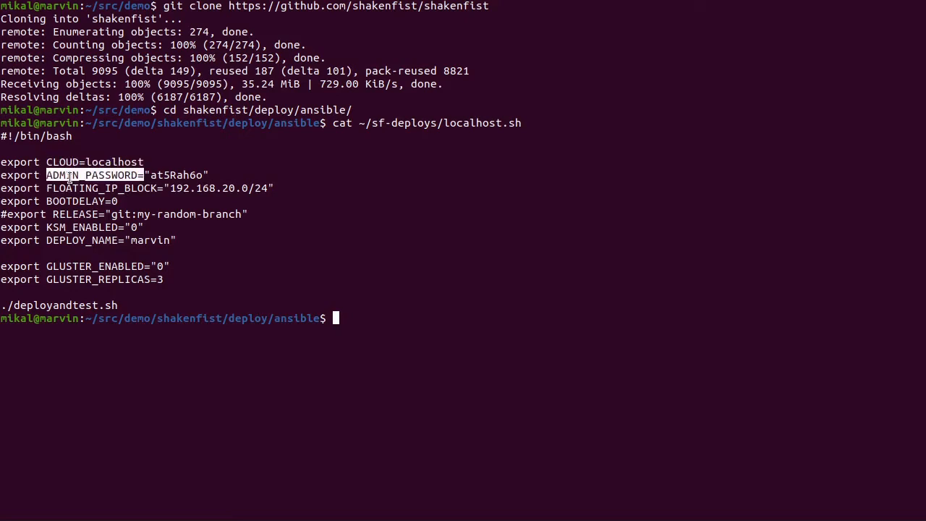
mouse_move(274, 215)
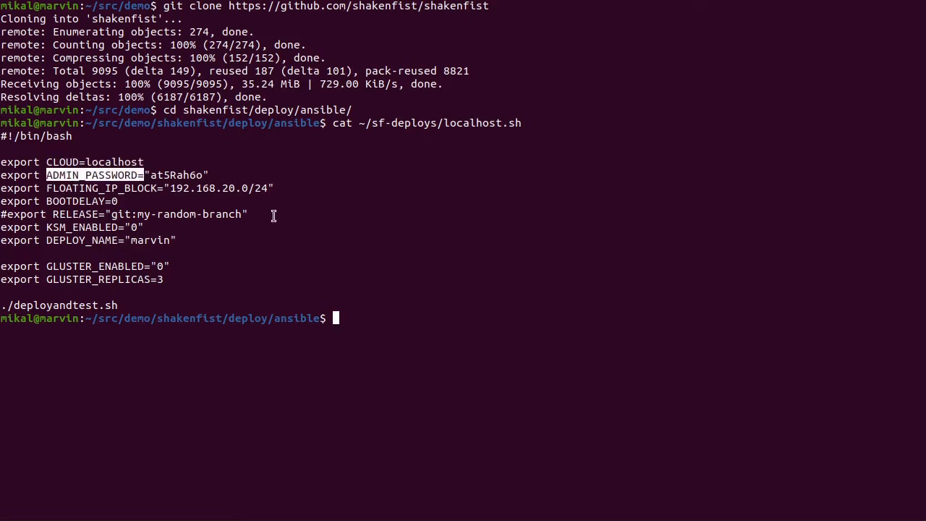
mouse_move(202, 257)
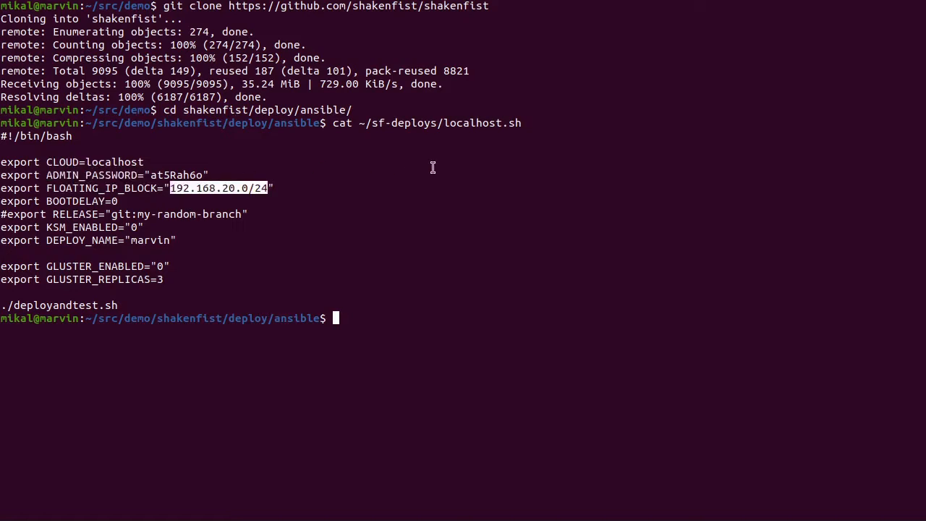
mouse_move(389, 396)
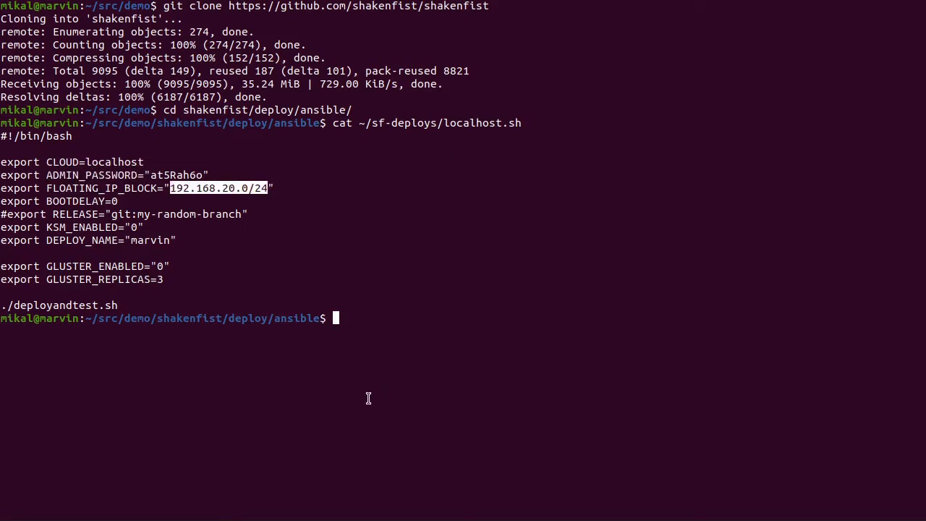
mouse_move(391, 363)
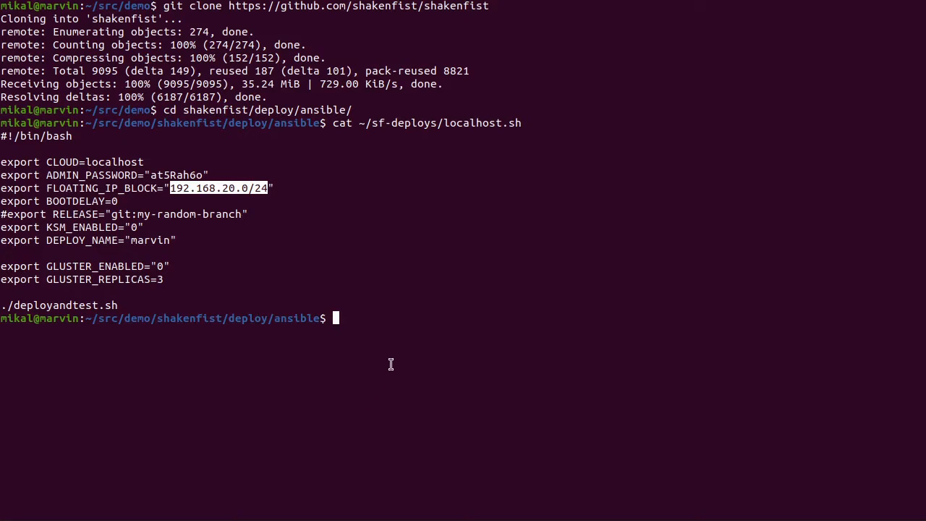
mouse_move(363, 325)
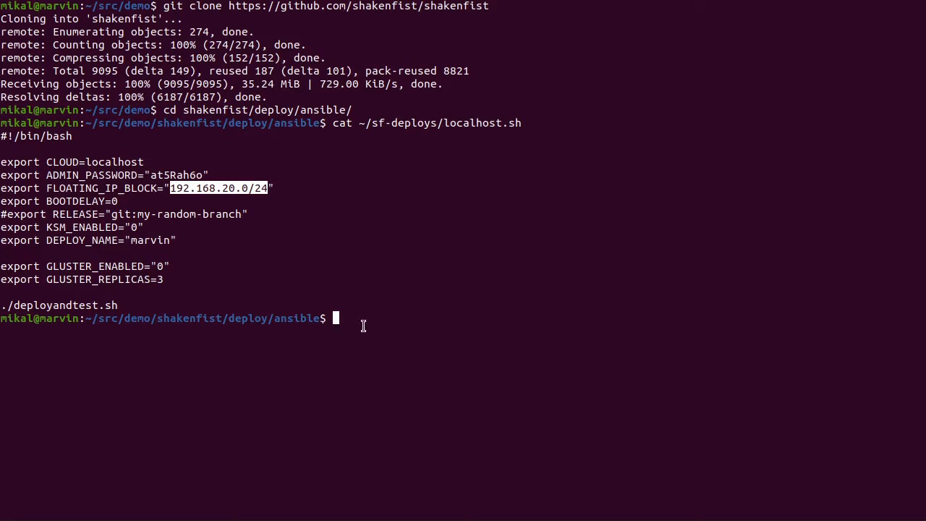
mouse_move(303, 262)
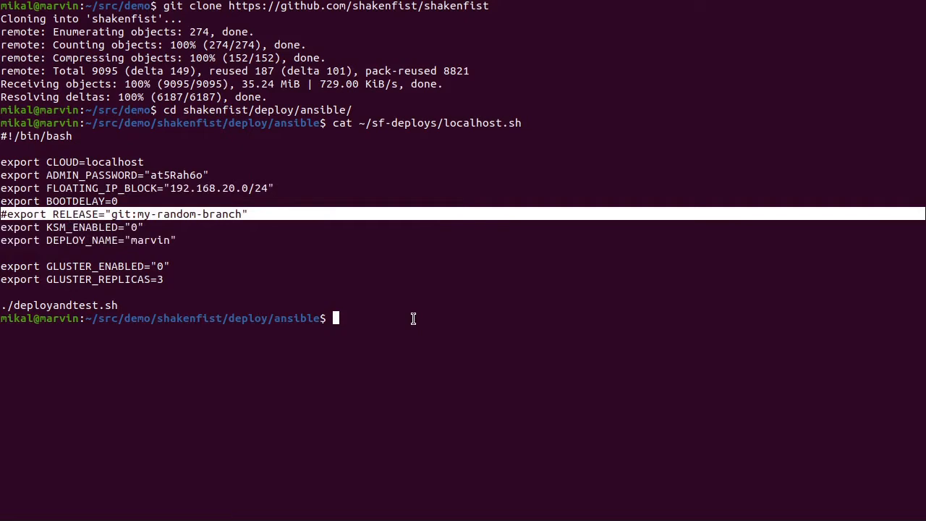
mouse_move(67, 287)
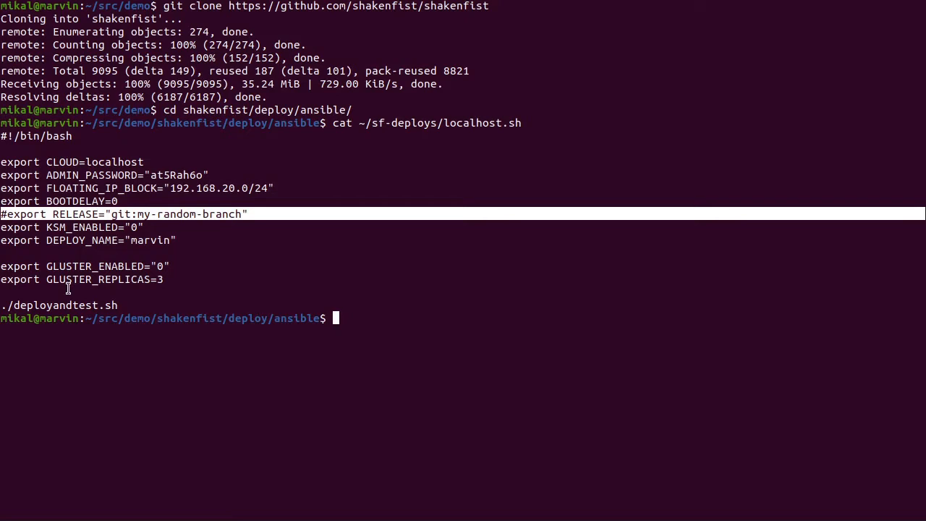
mouse_move(84, 230)
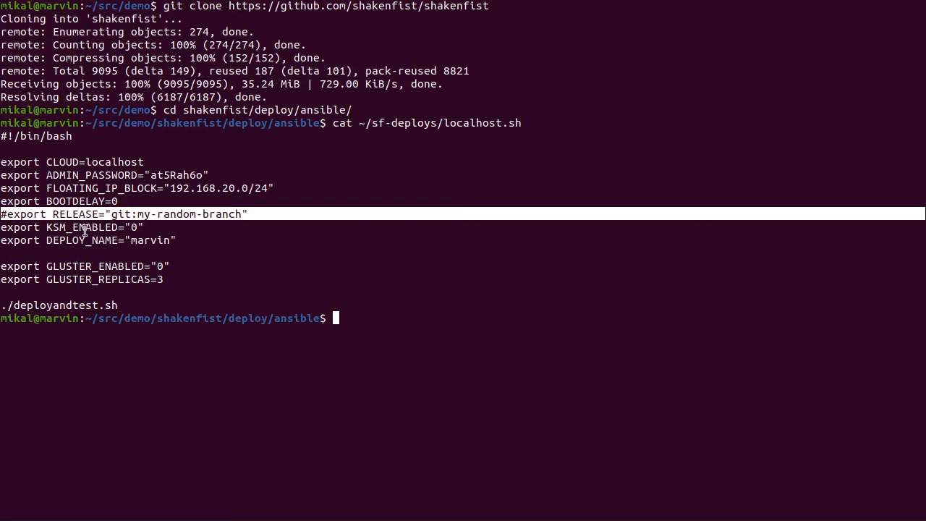
double_click(83, 227)
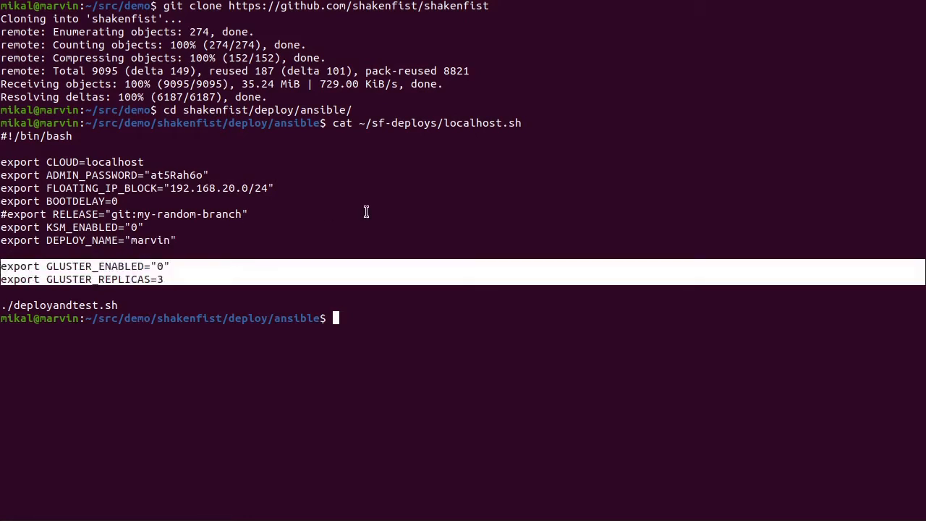
mouse_move(469, 271)
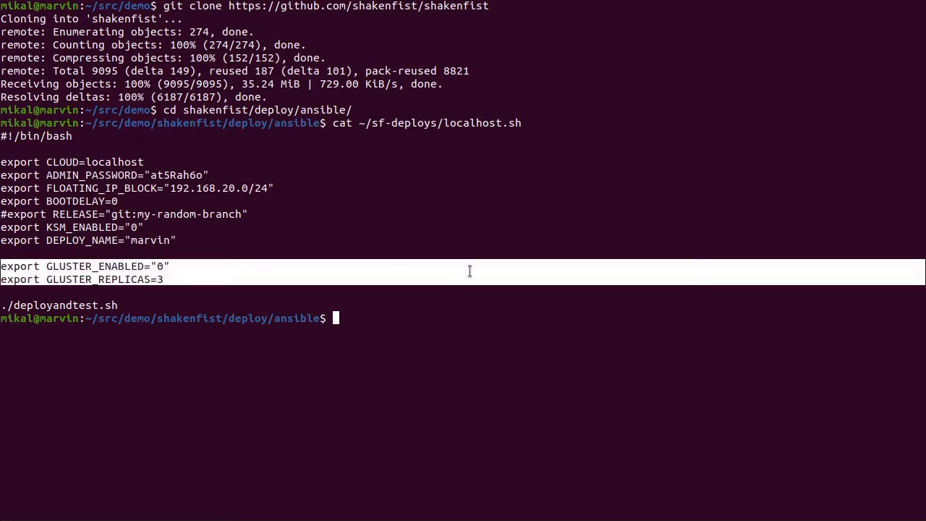
mouse_move(479, 261)
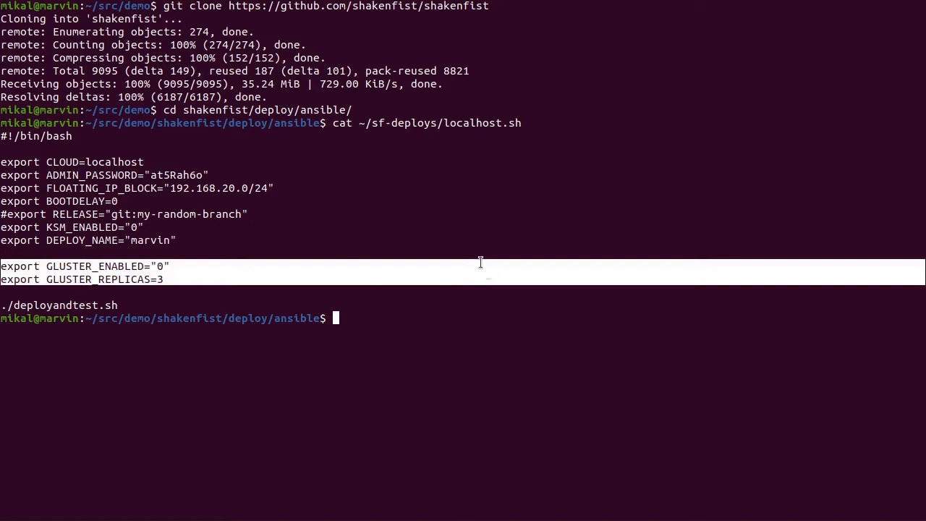
mouse_move(292, 266)
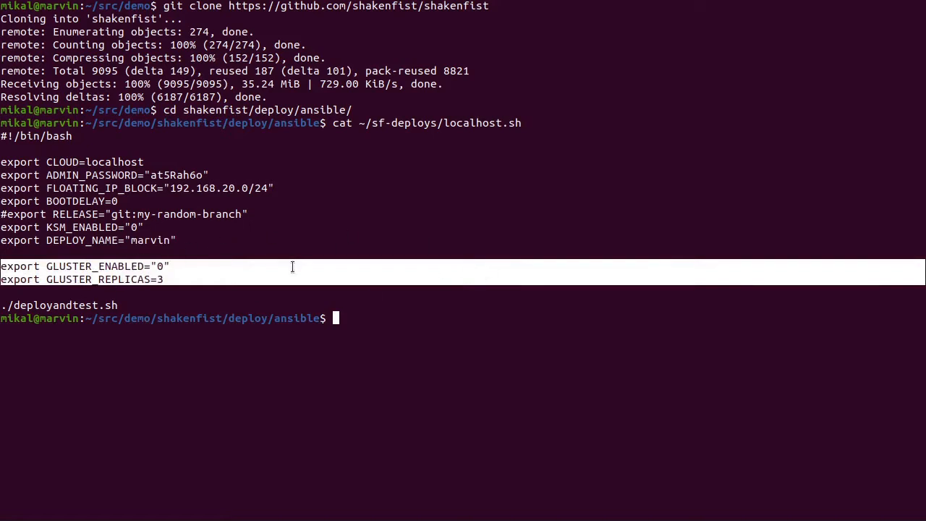
mouse_move(390, 210)
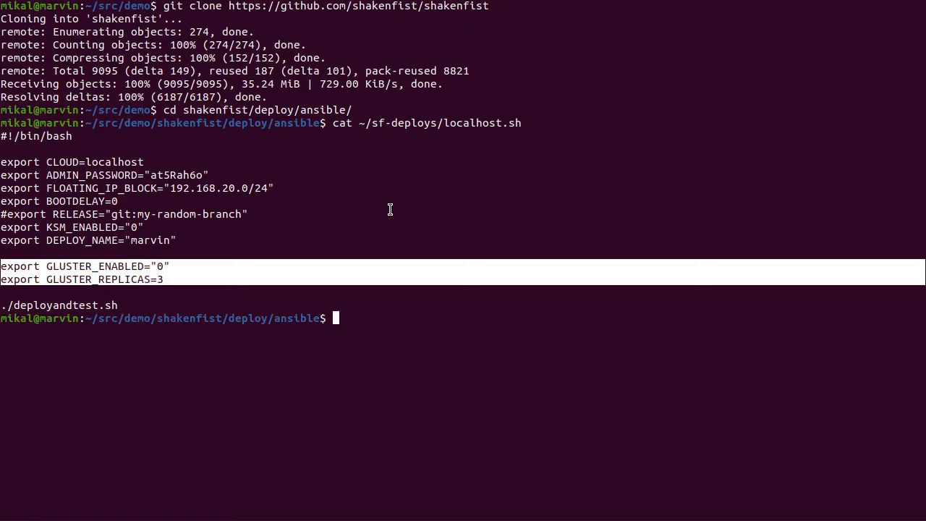
type("cat")
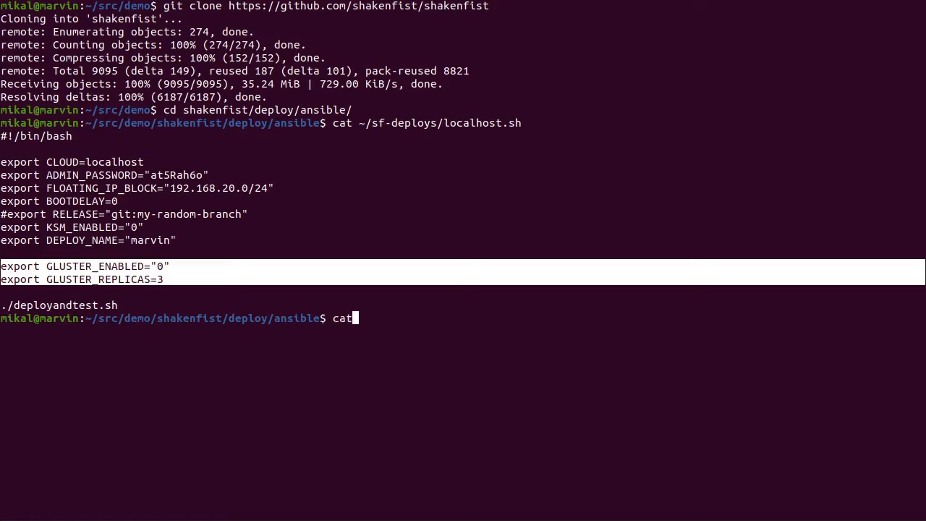
Display /etc/lsb-release, confirming Ubuntu 20.04.2 LTS (focal)
type("/etc/lsb-release")
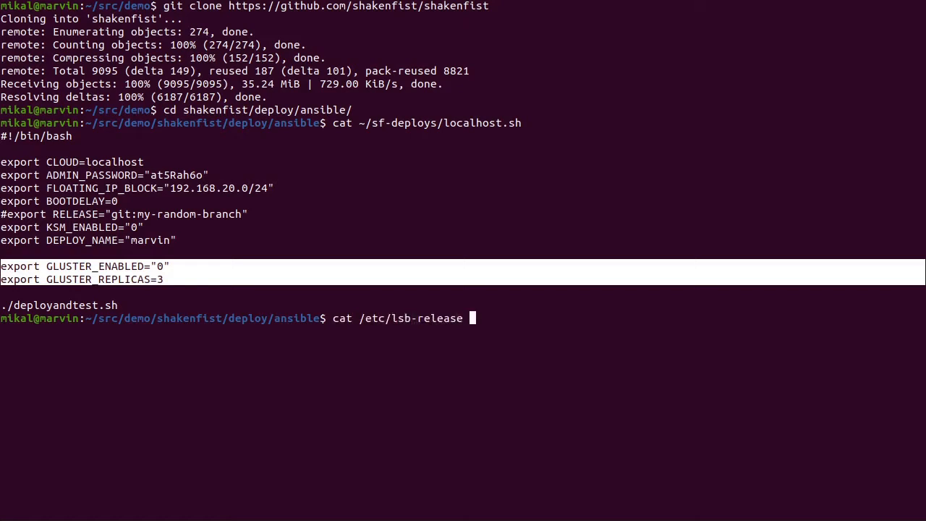
key("Return")
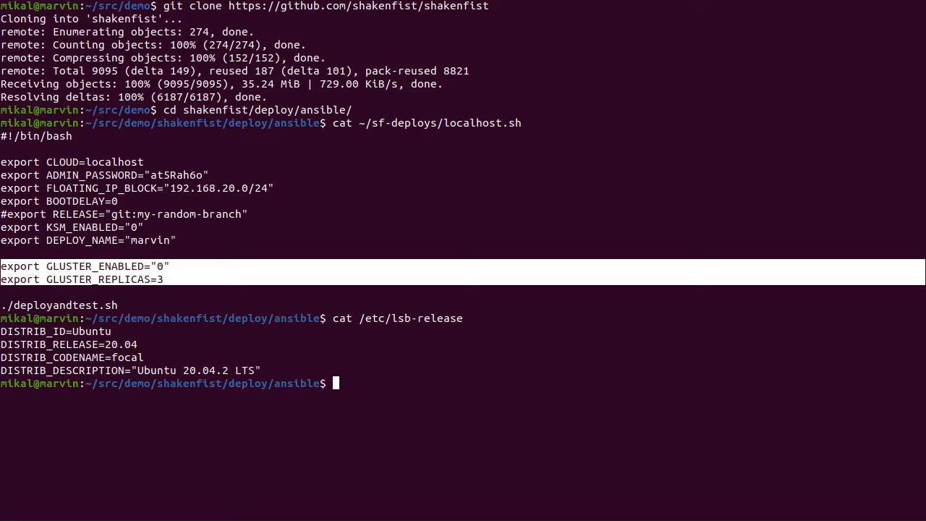
mouse_move(32, 71)
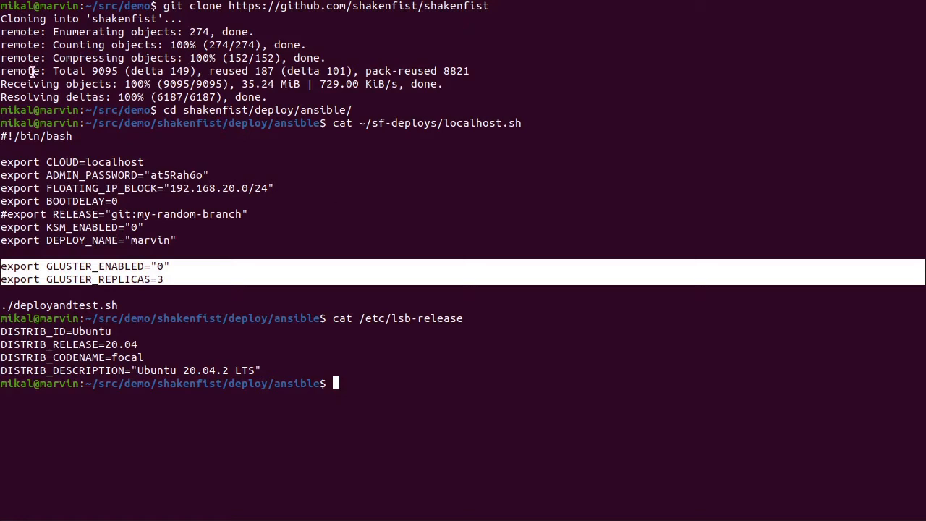
mouse_move(99, 222)
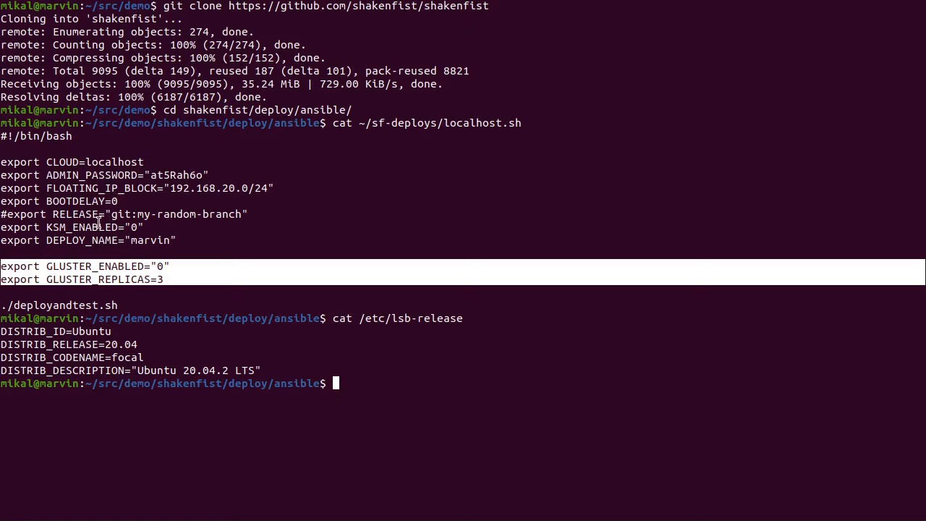
mouse_move(292, 158)
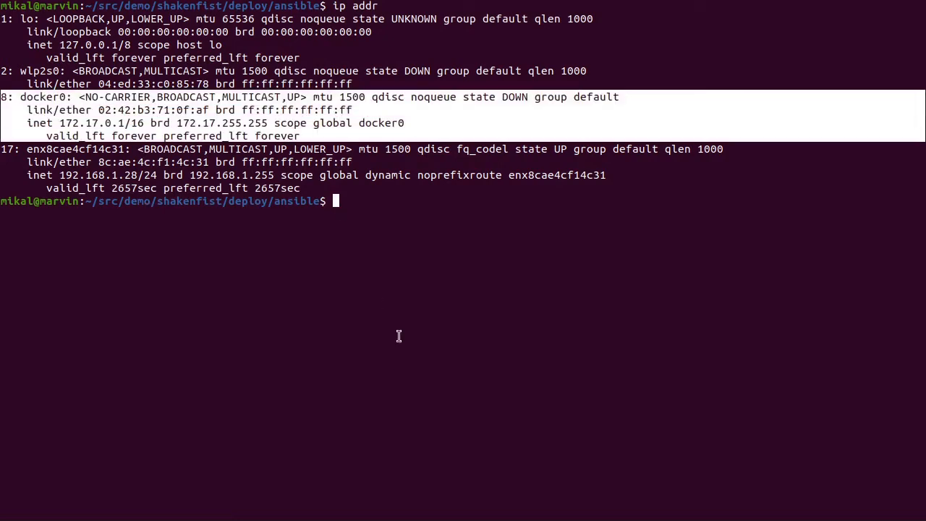
mouse_move(423, 308)
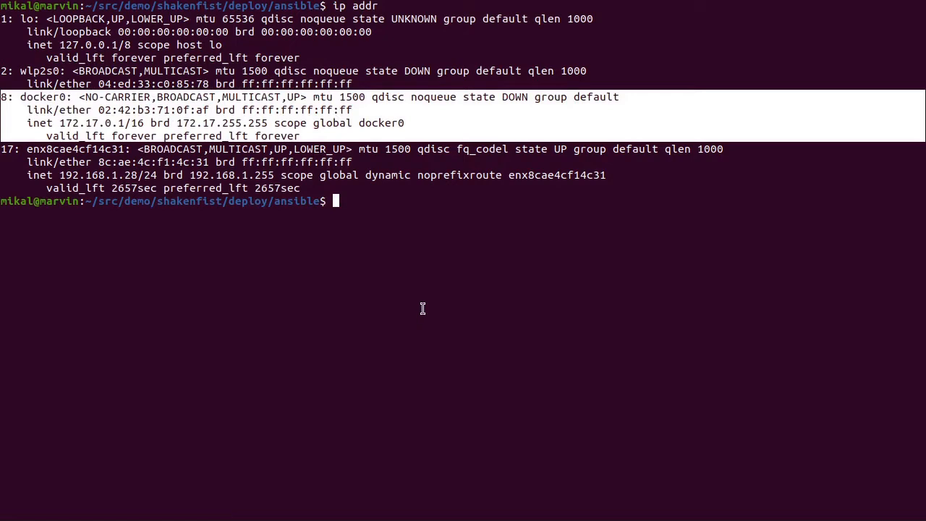
mouse_move(198, 379)
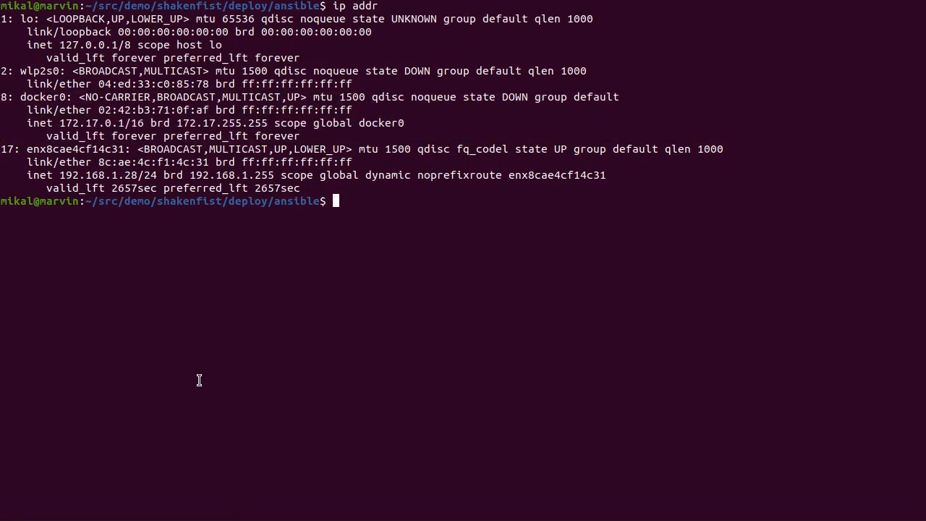
mouse_move(222, 355)
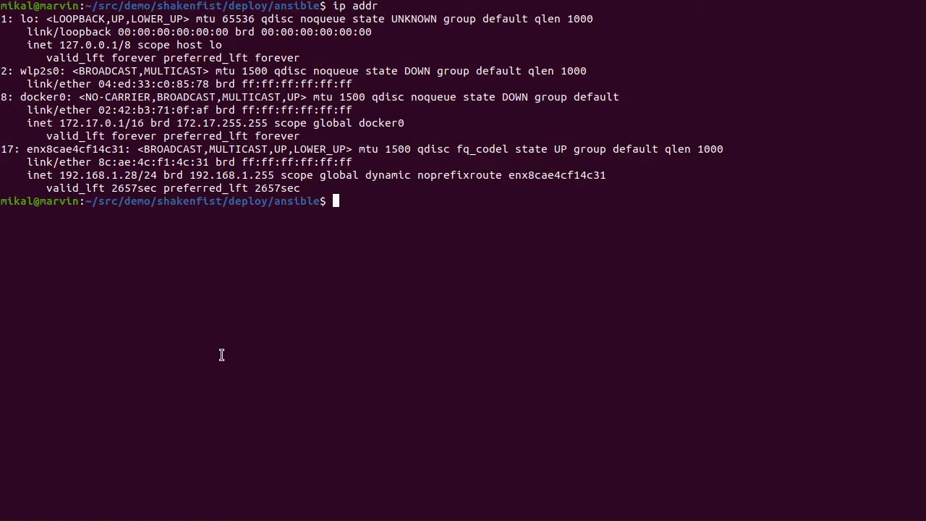
Launch the ~/sf-deploys deployment script so the ansible-playbook starts gathering facts
type("~/sf-d")
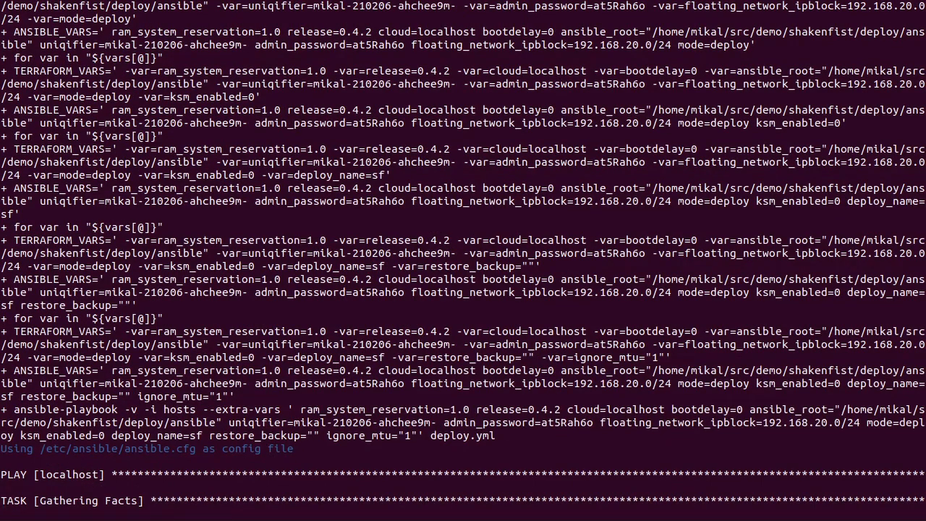
Scroll through the ansible-playbook task output down to the PLAY RECAP with zero failures
scroll("down", 3)
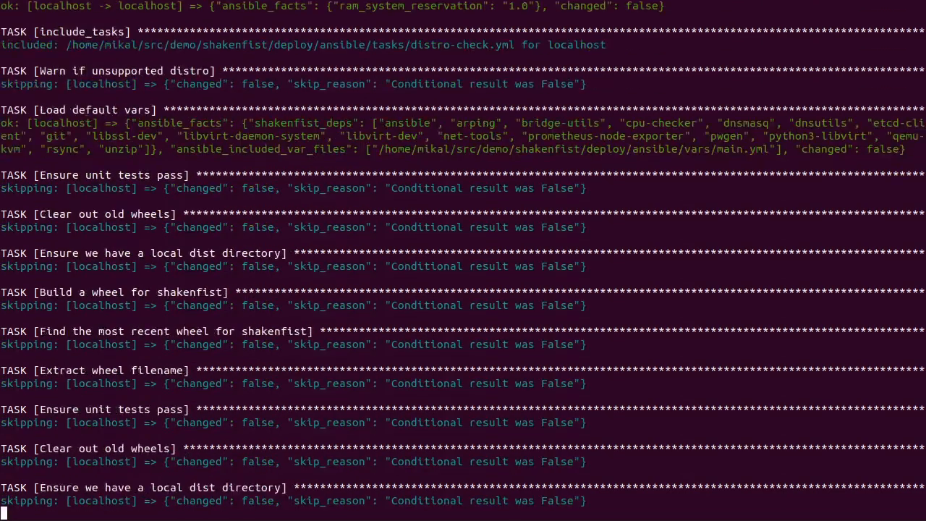
scroll("down", 3)
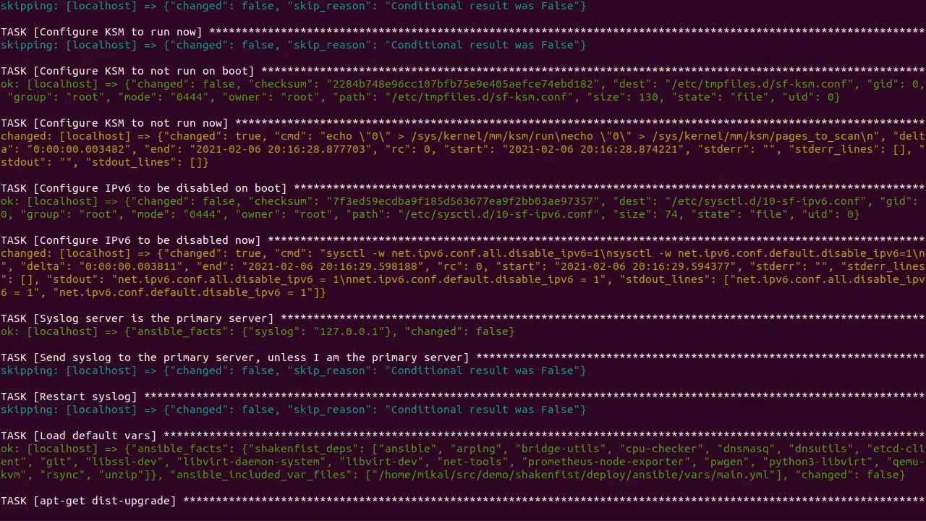
scroll("down", 3)
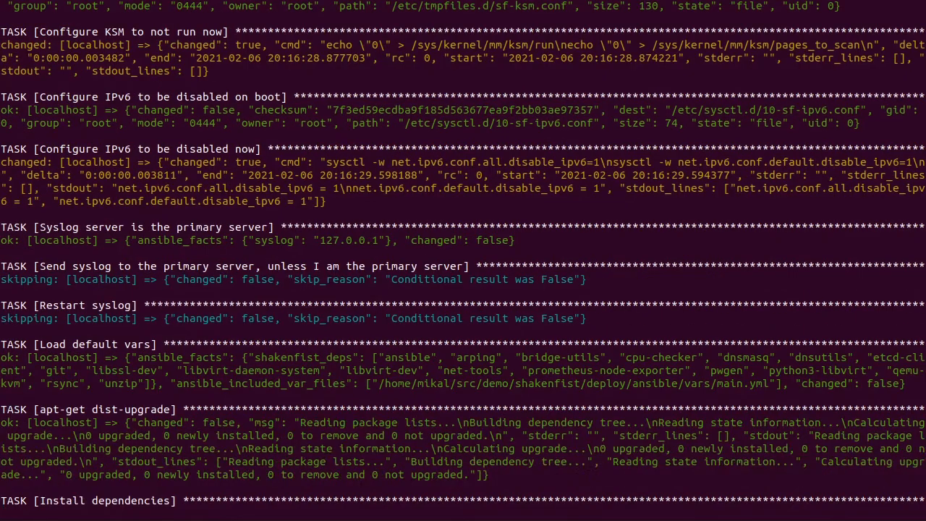
scroll("down", 3)
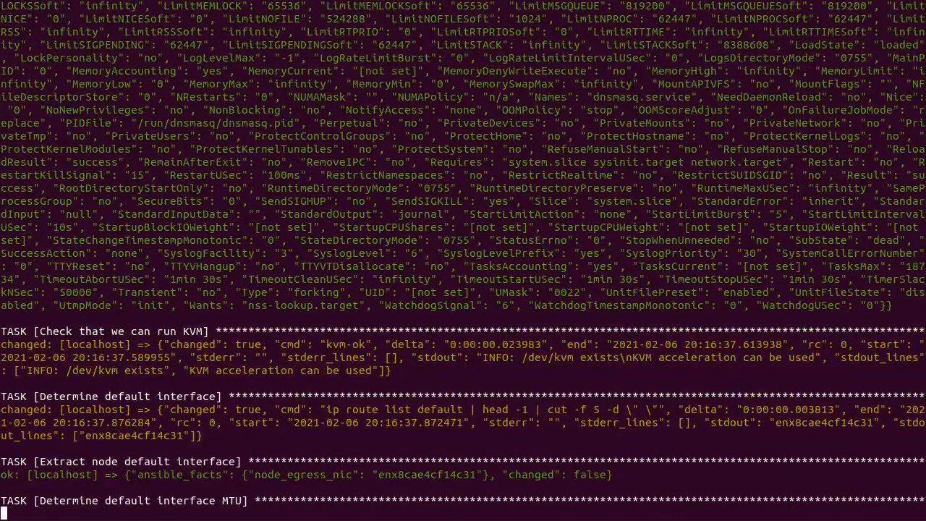
scroll("down", 3)
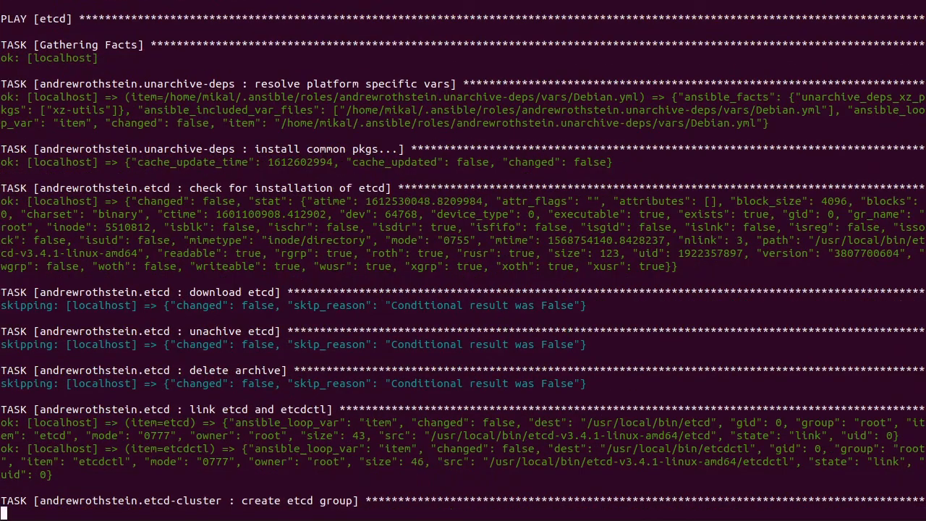
scroll("down", 3)
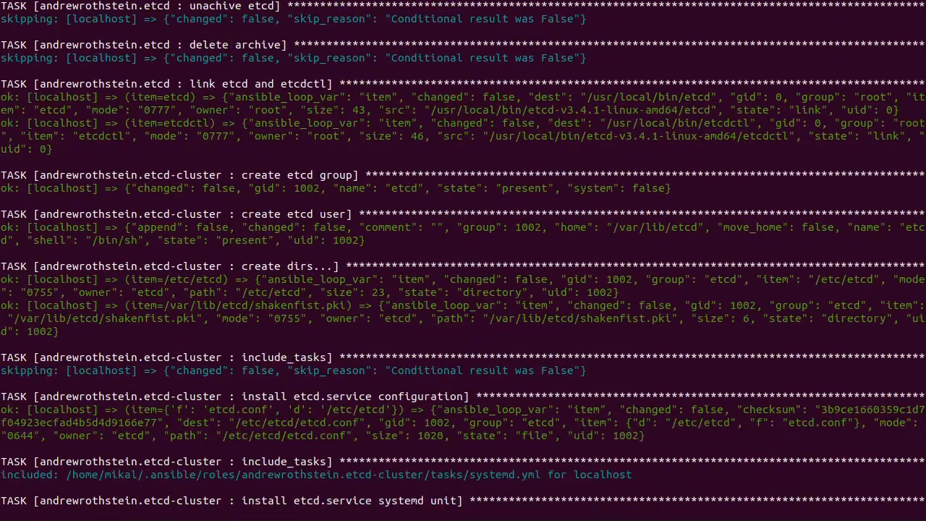
scroll("down", 3)
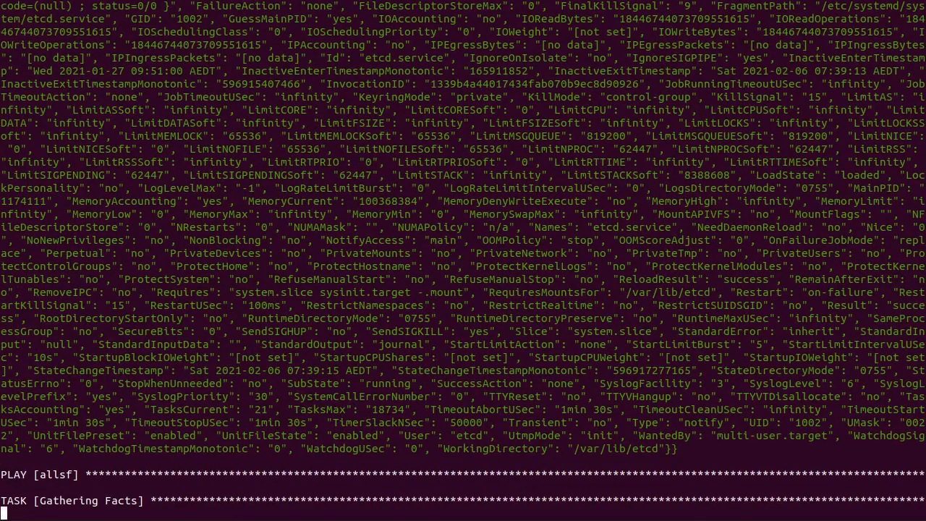
scroll("down", 3)
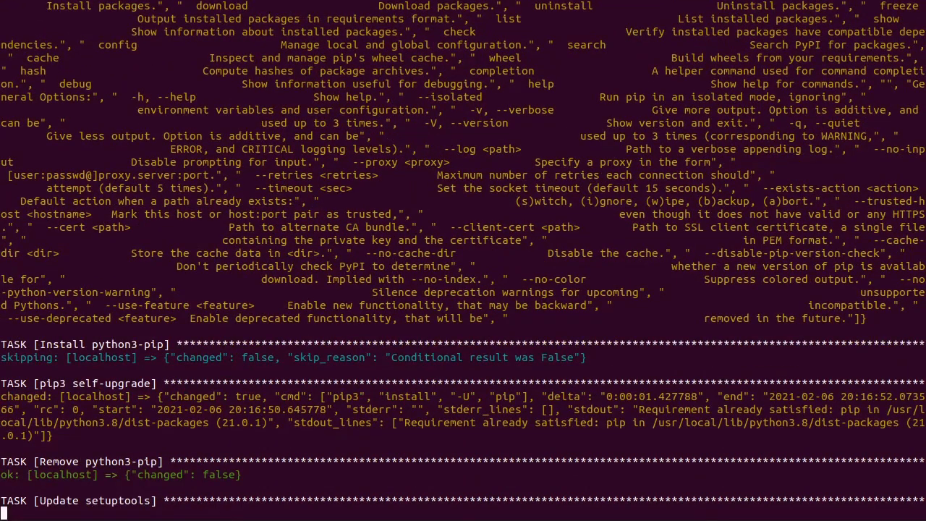
scroll("down", 3)
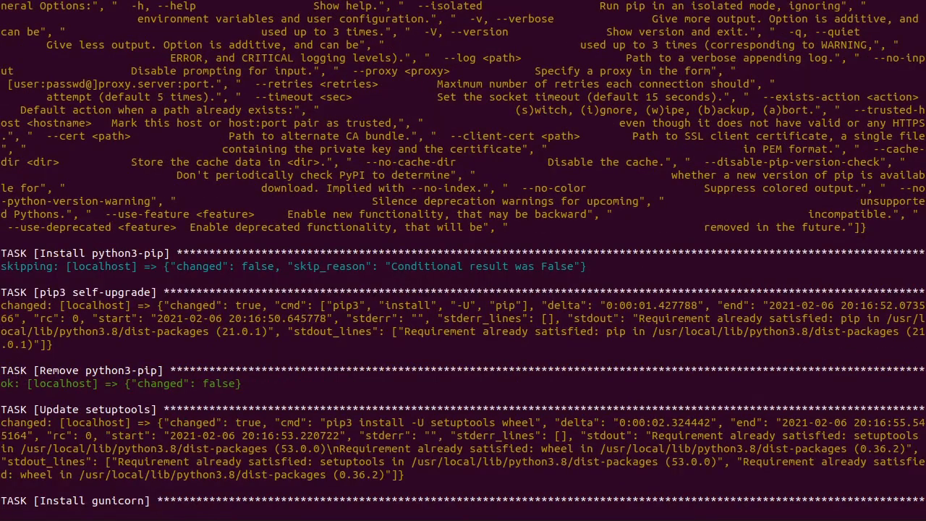
scroll("down", 3)
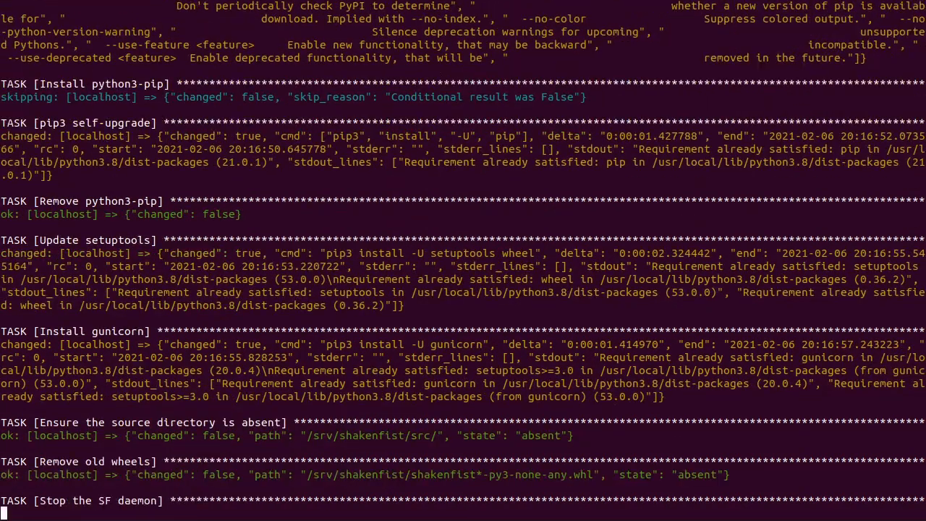
scroll("down", 3)
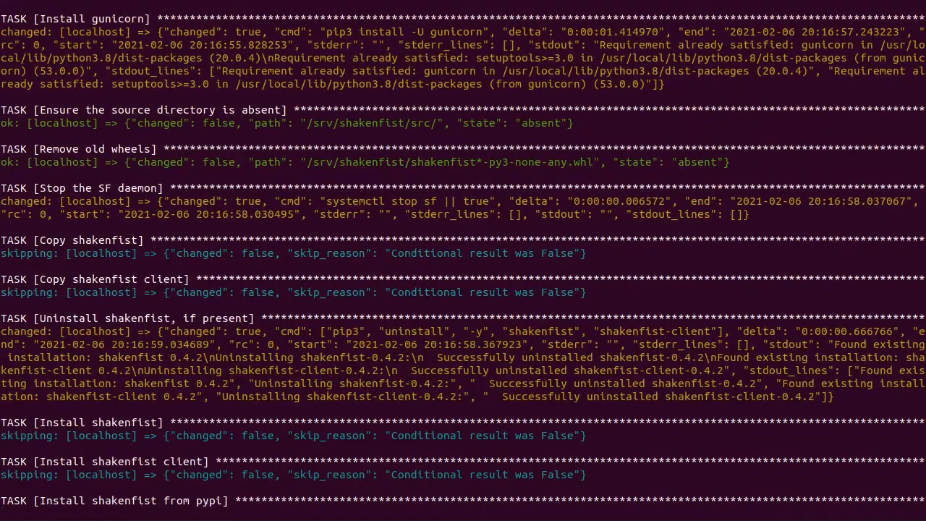
scroll("down", 3)
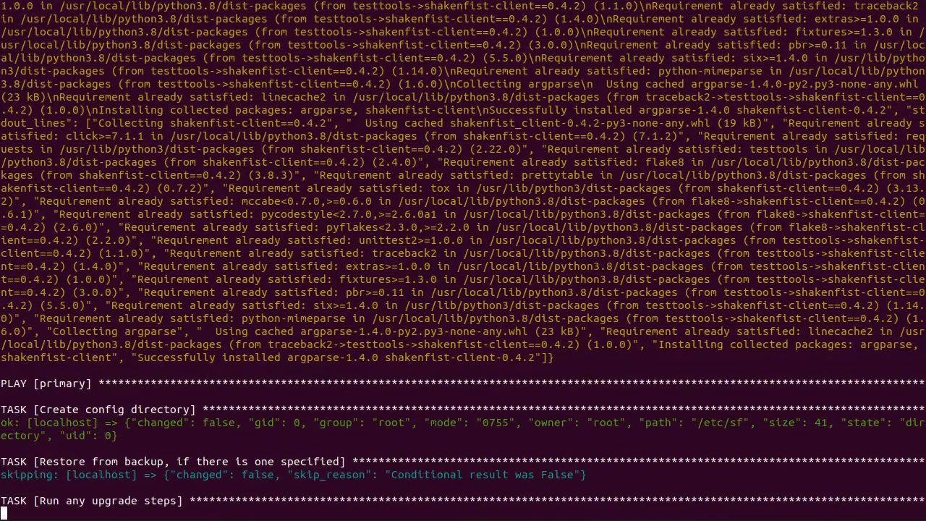
scroll("down", 3)
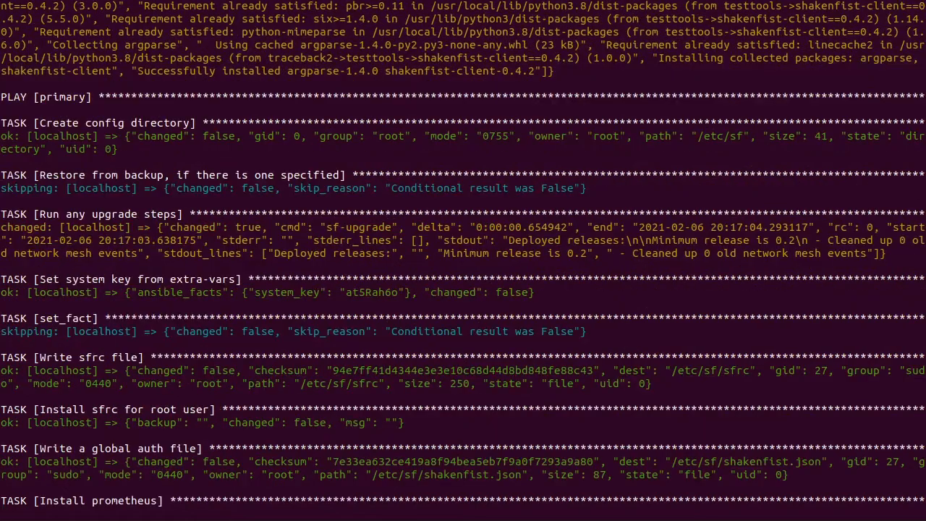
scroll("down", 3)
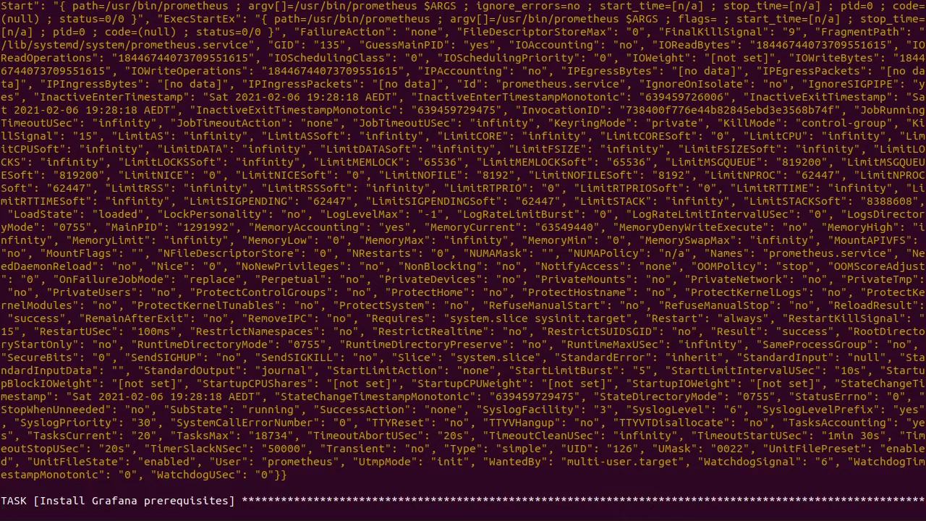
scroll("down", 3)
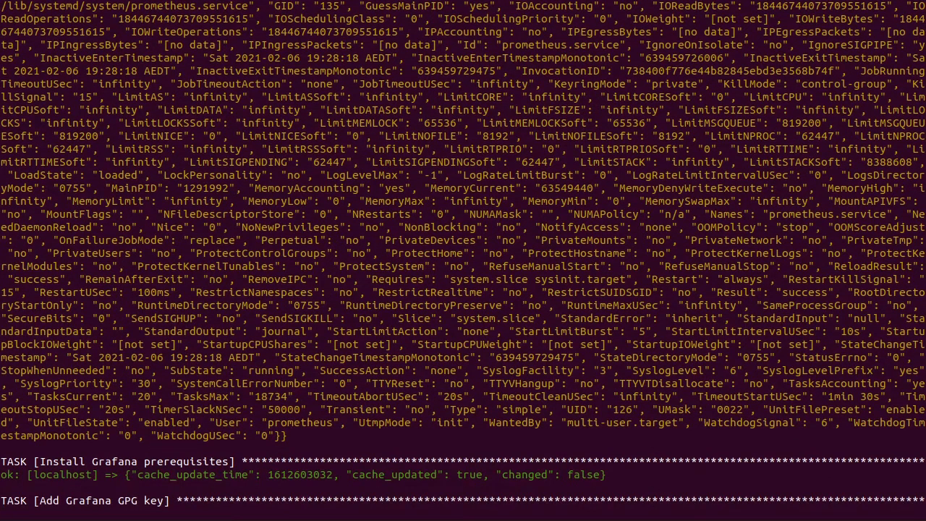
scroll("down", 3)
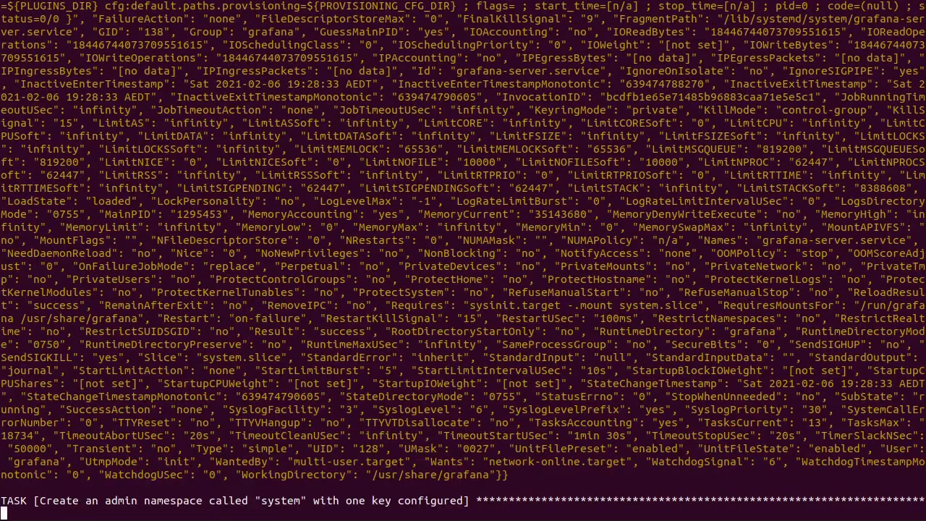
scroll("down", 3)
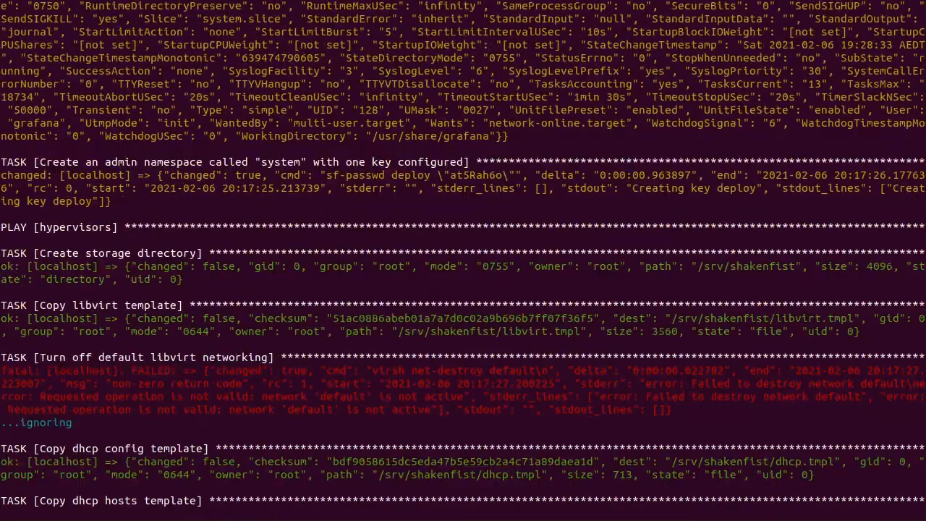
scroll("down", 3)
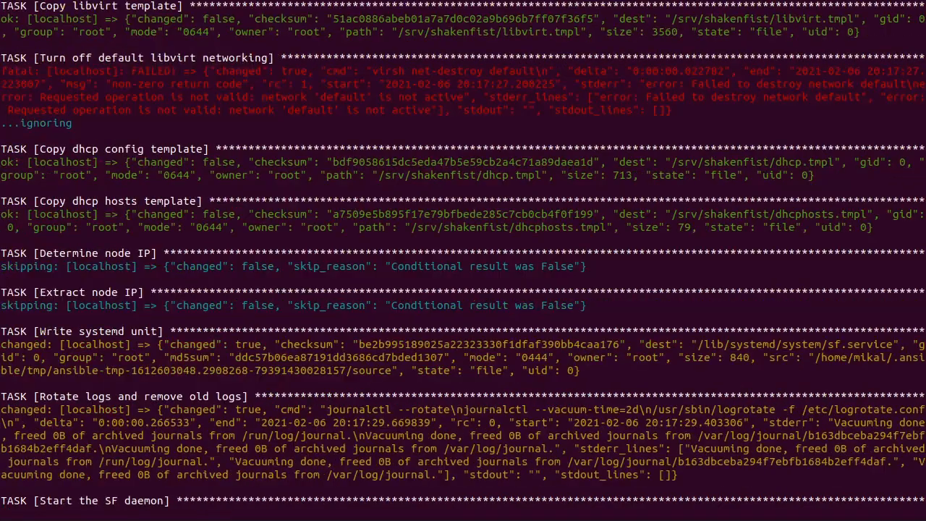
scroll("down", 3)
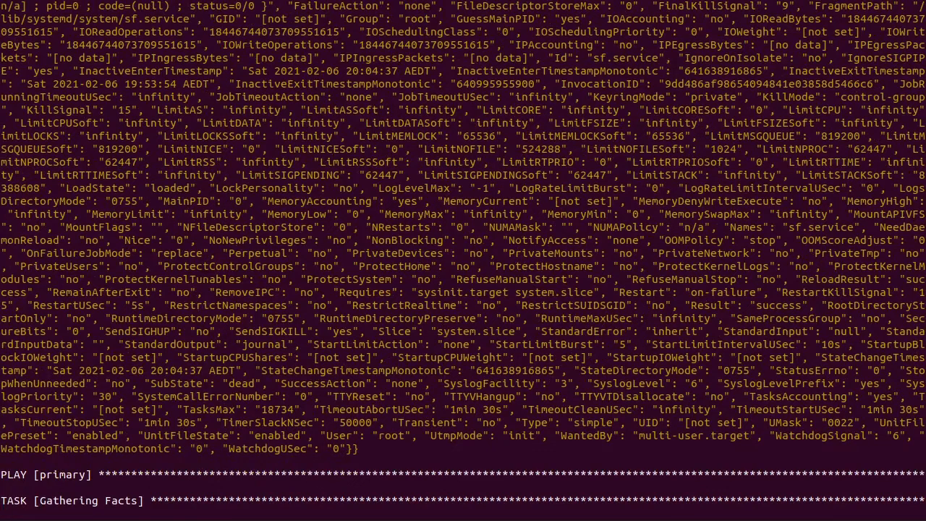
scroll("down", 3)
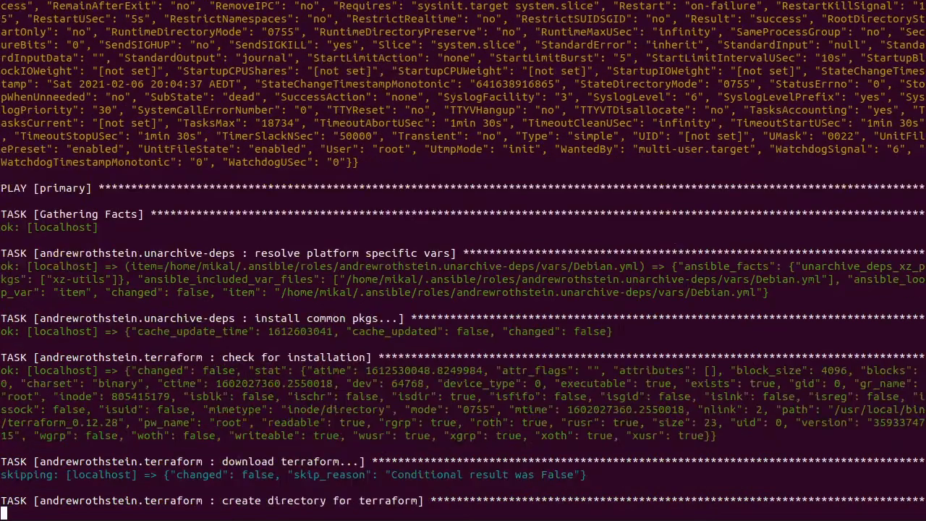
scroll("down", 3)
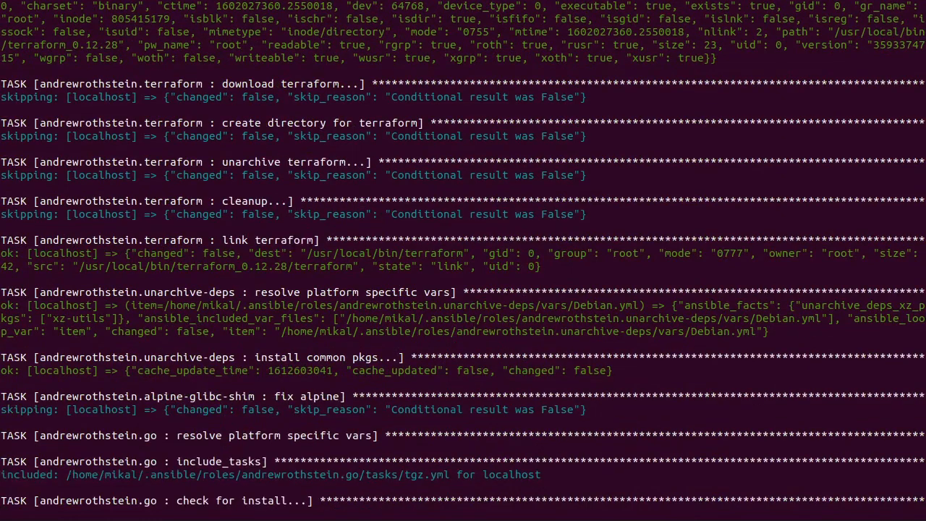
scroll("down", 3)
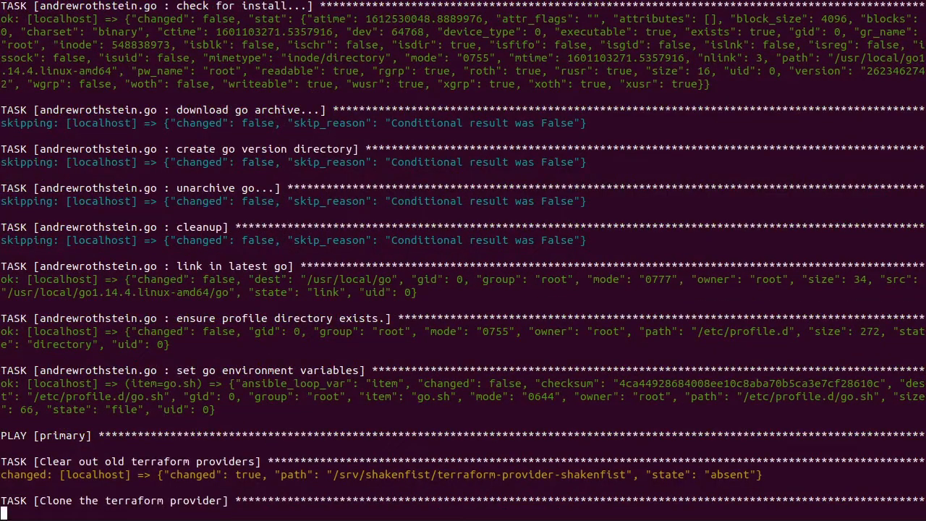
scroll("down", 3)
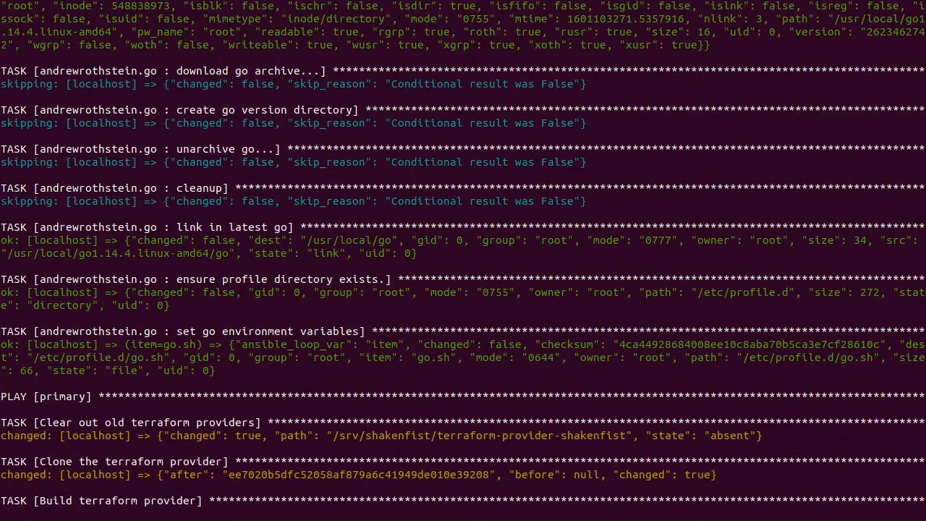
scroll("down", 3)
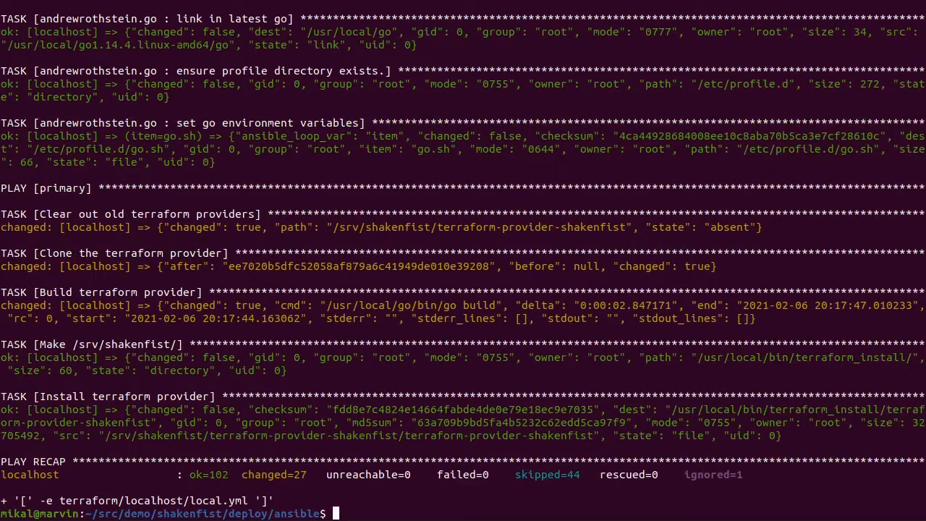
List interfaces with ip a and highlight the new phy-br-enx8cae4 bridge
type("ip addr")
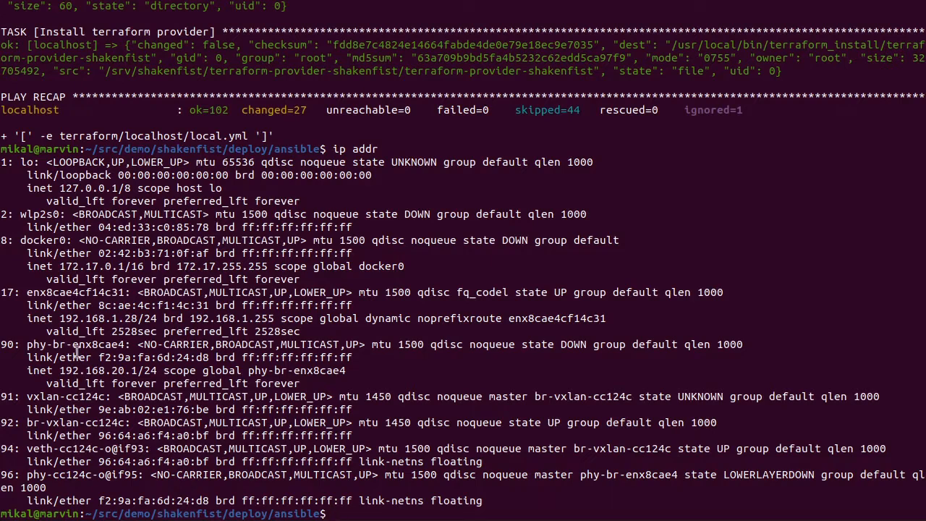
double_click(75, 344)
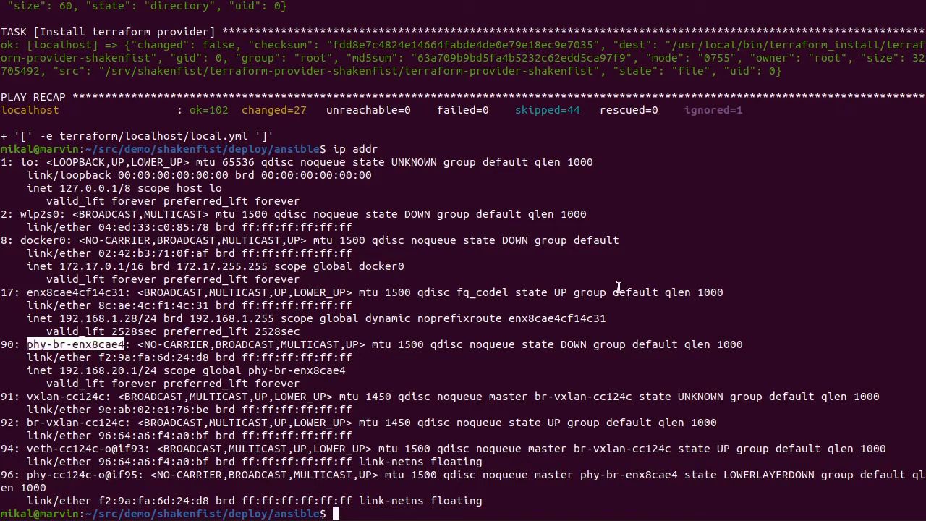
mouse_move(528, 336)
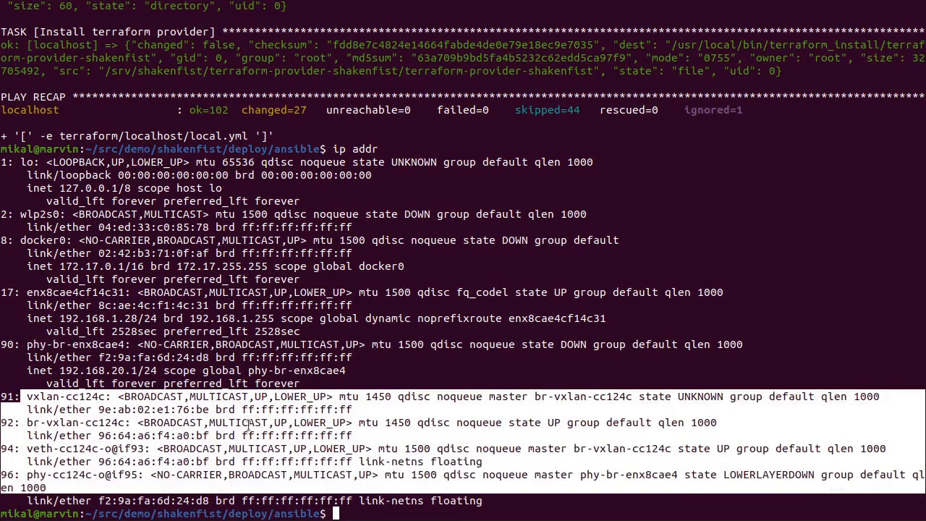
mouse_move(340, 391)
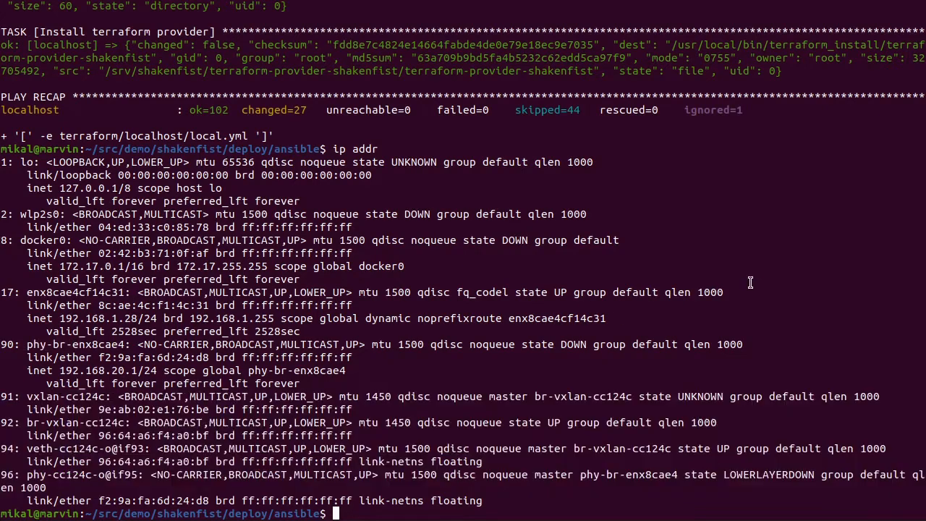
type("s")
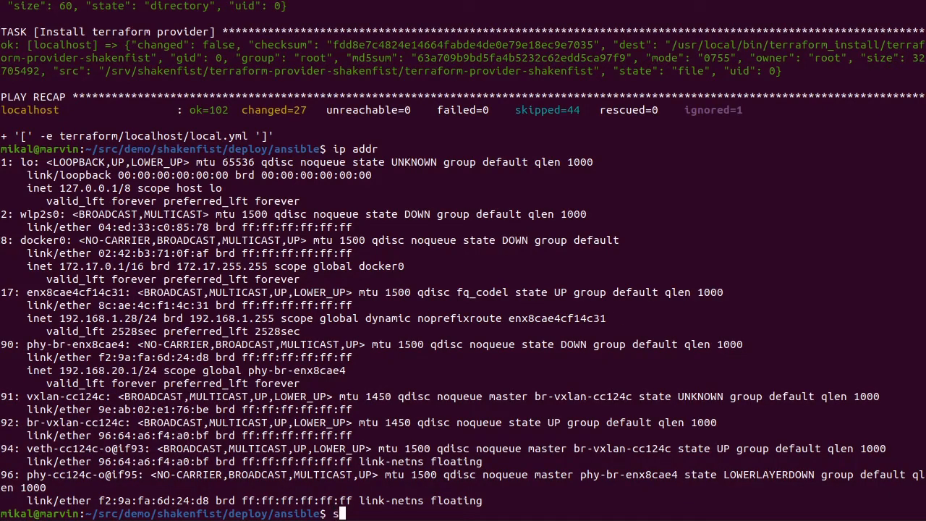
type("f-client")
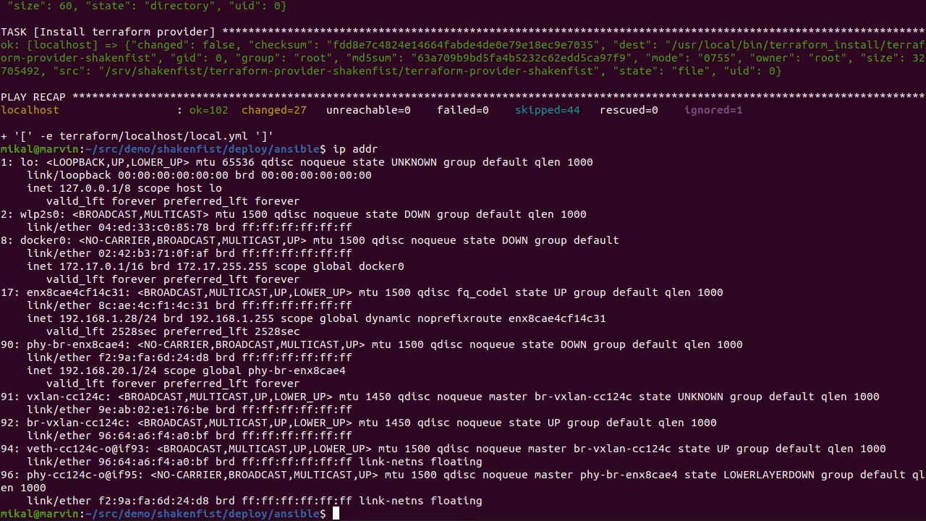
Print /etc/sf/sfrc, highlight the system namespace and key, then source the file
type("cat")
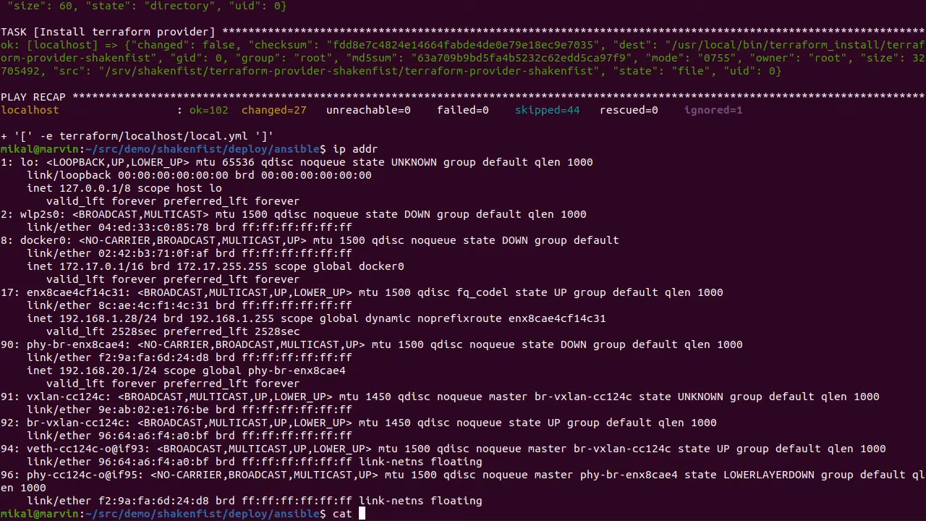
type("/etc/sf/sfrc")
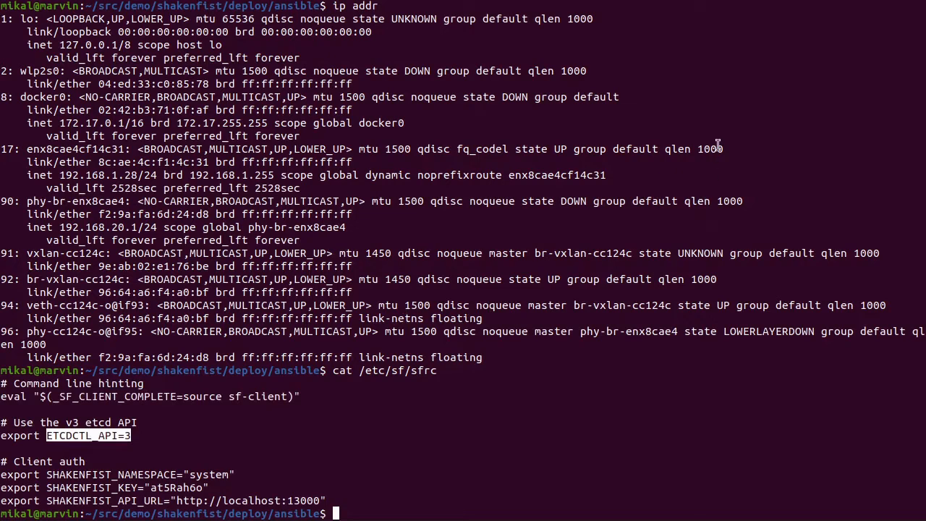
mouse_move(701, 149)
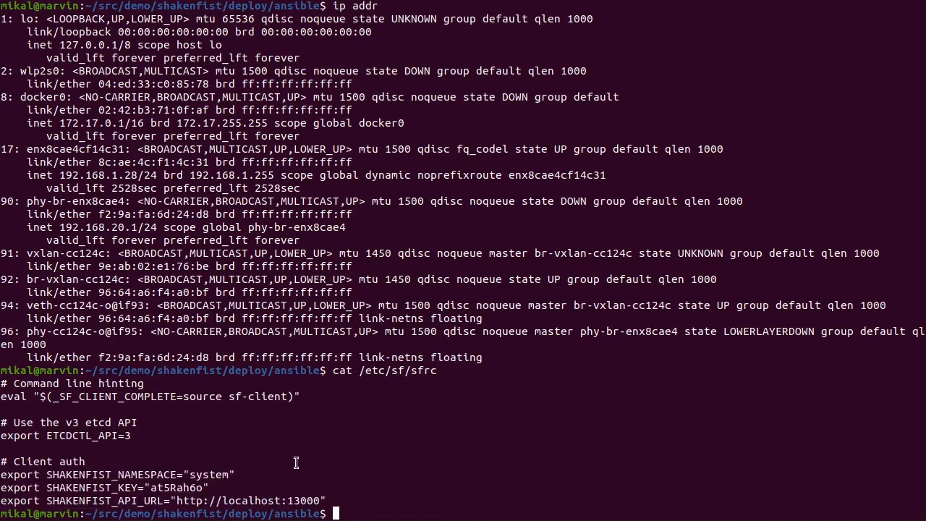
double_click(209, 474)
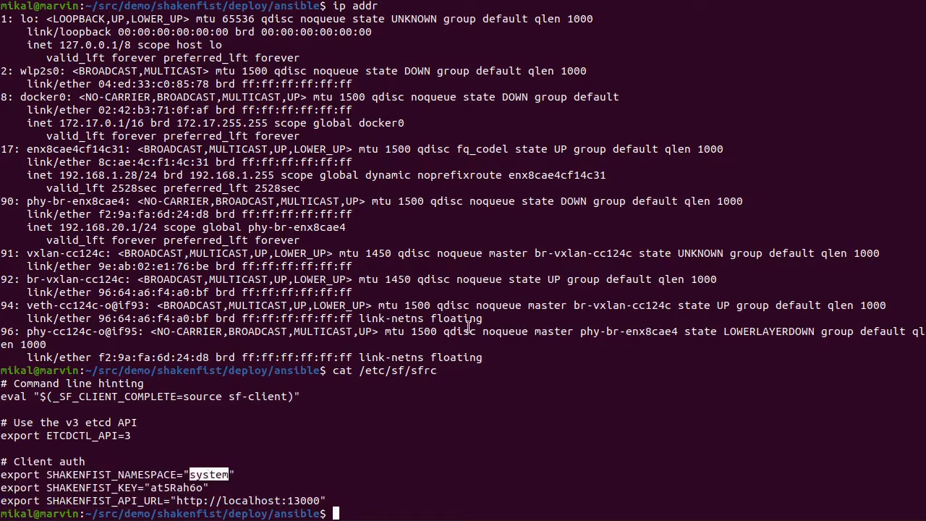
double_click(178, 487)
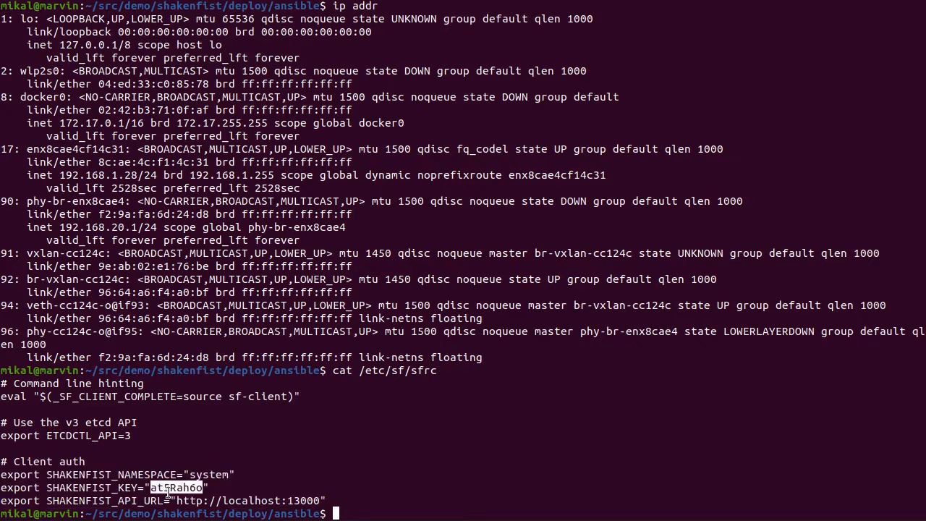
mouse_move(381, 448)
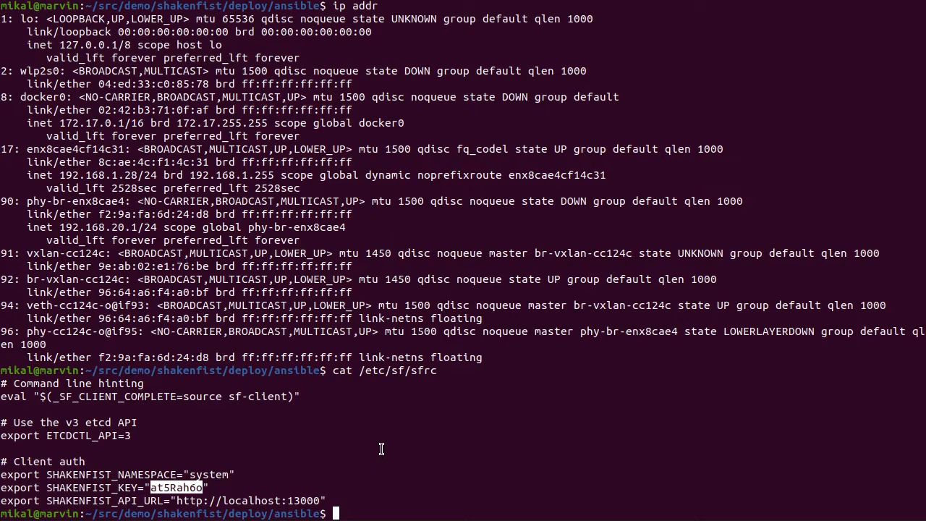
mouse_move(287, 490)
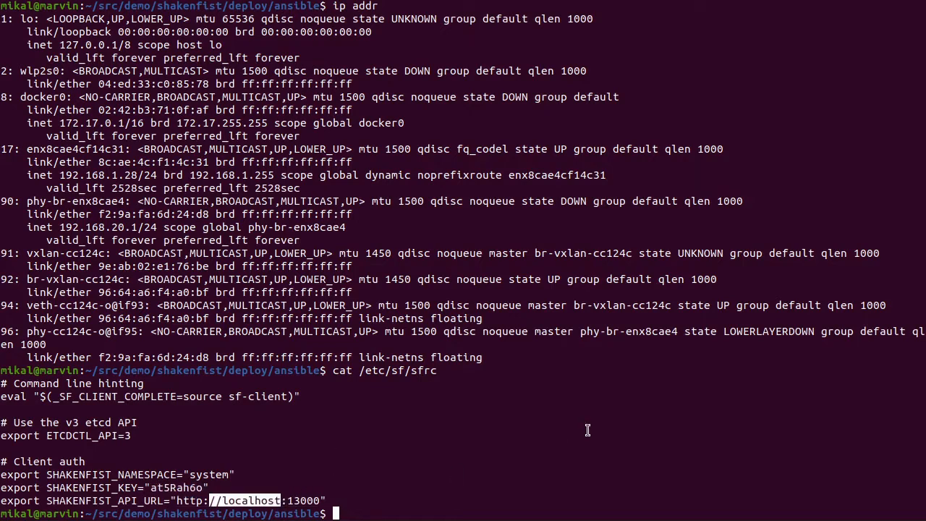
mouse_move(585, 428)
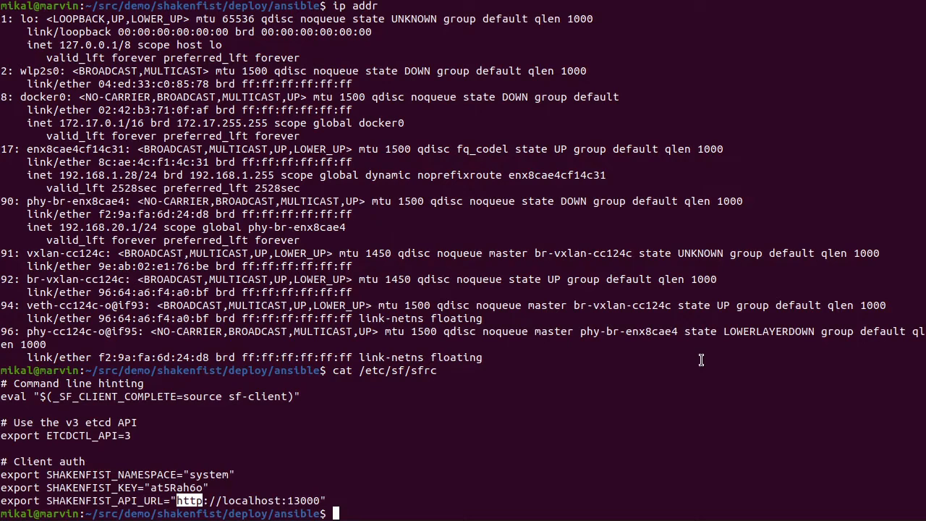
mouse_move(791, 305)
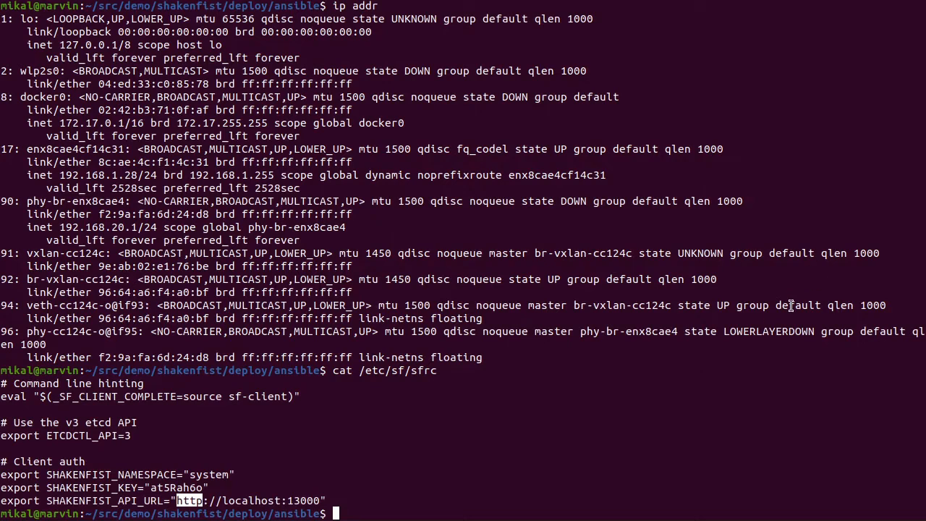
type(". ./etc/sf/sfrc")
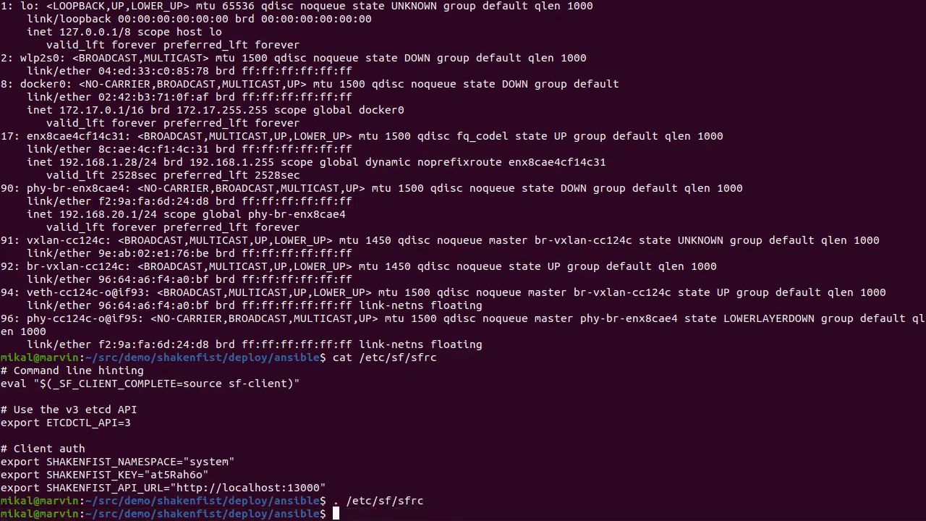
Run sf-client network list and confirm the returned network table is empty
type("sf-client network list")
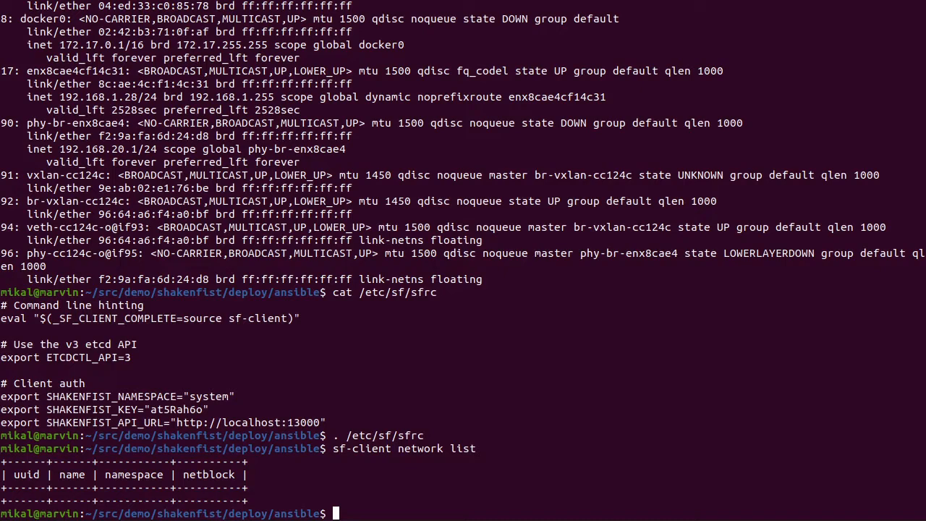
type("sf-")
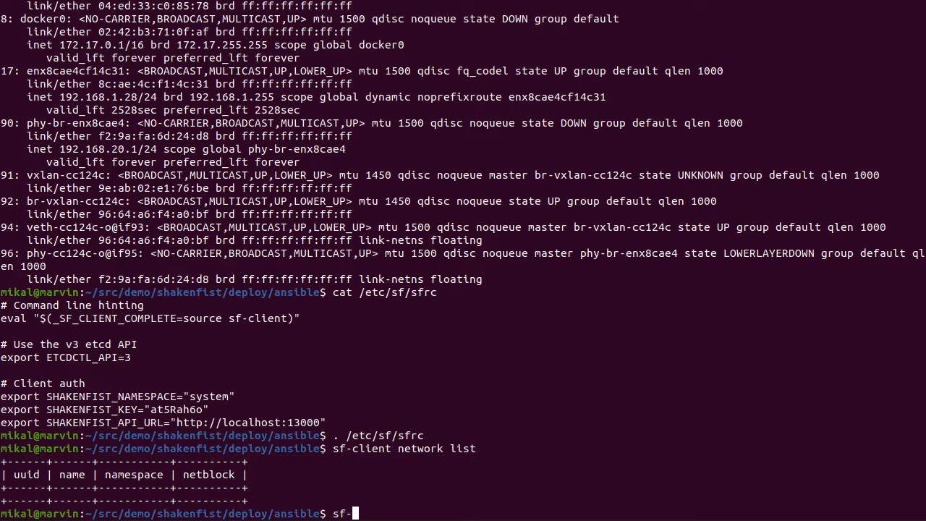
Run sf-client network create for network mikal with netblock 192.168.30.0/24
type("client network create mikal")
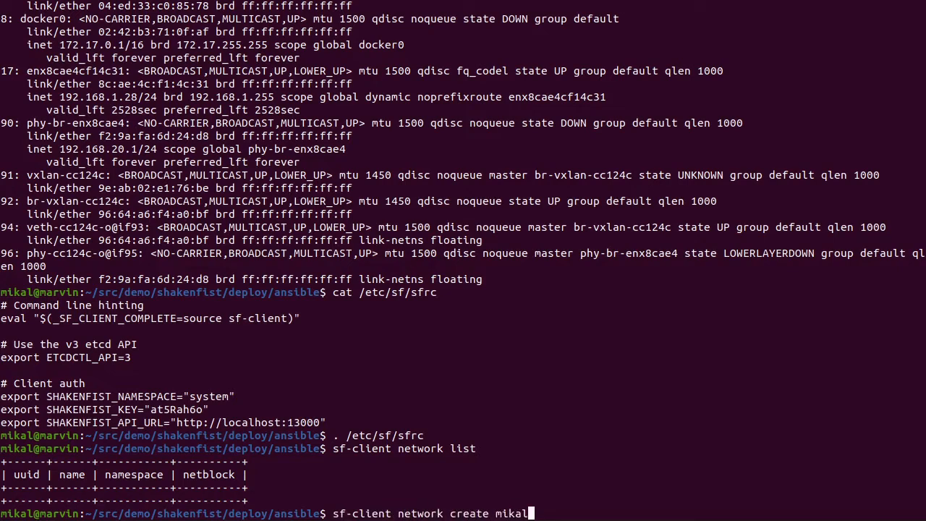
type("192")
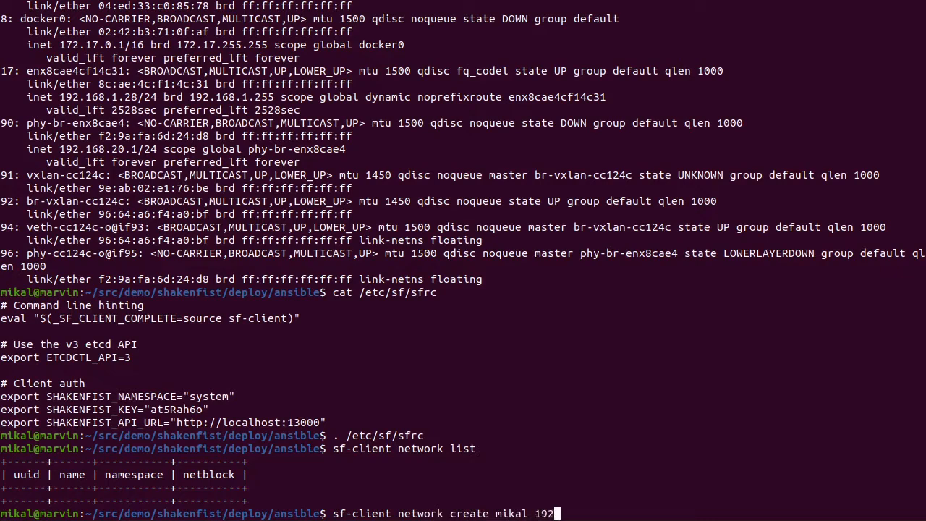
type(".168.2")
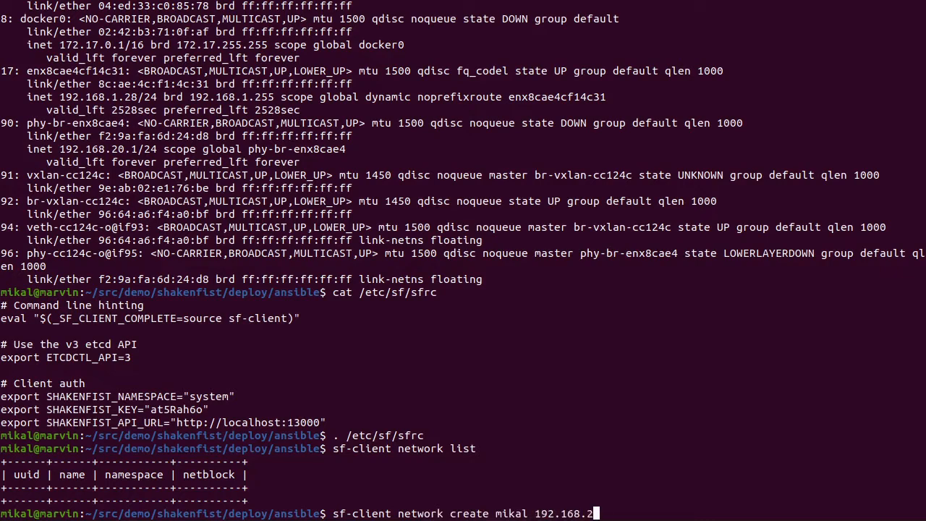
type("0.0/")
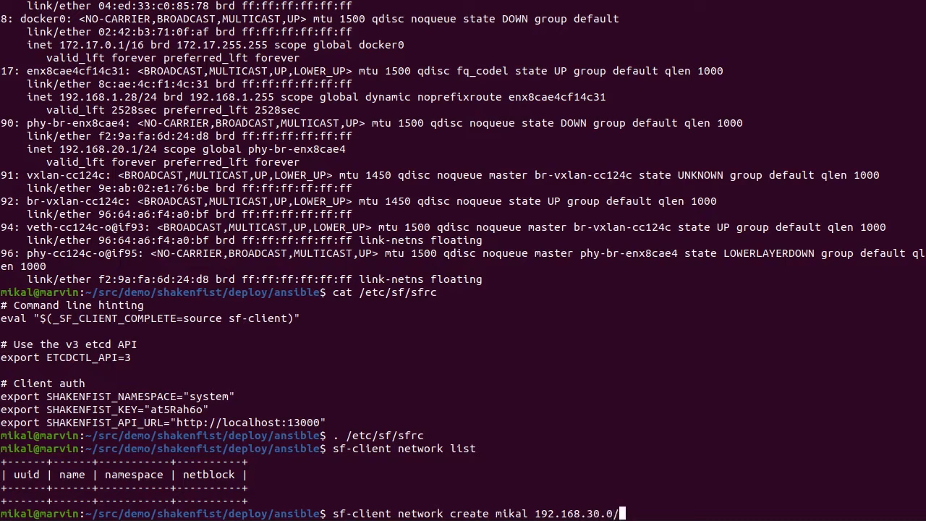
type("24")
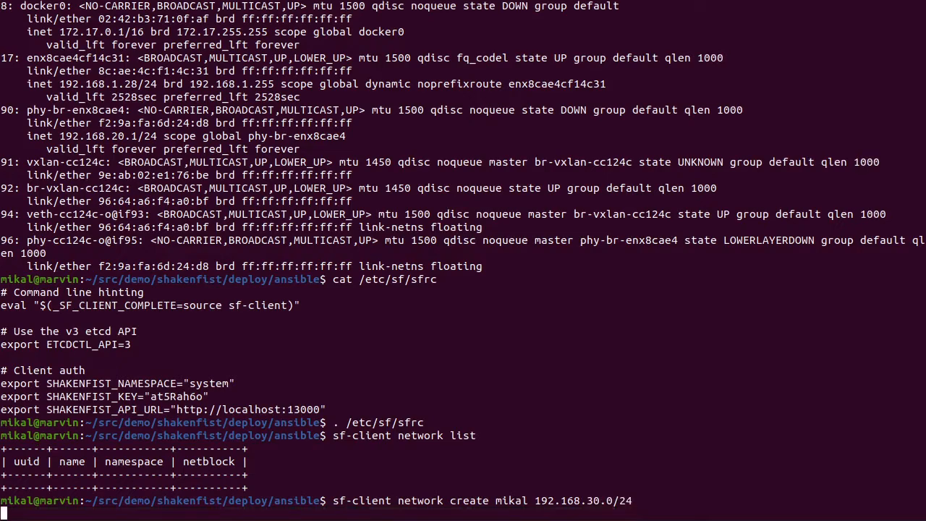
key("Return")
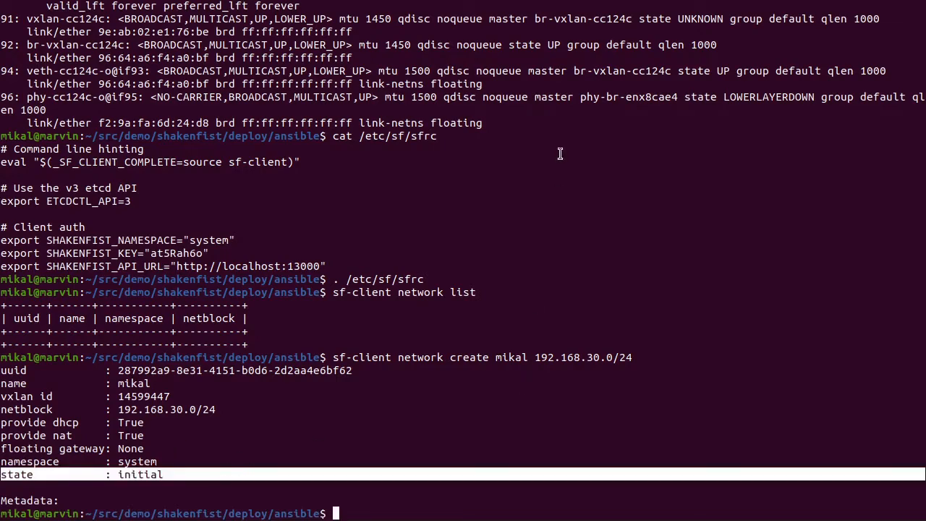
mouse_move(376, 371)
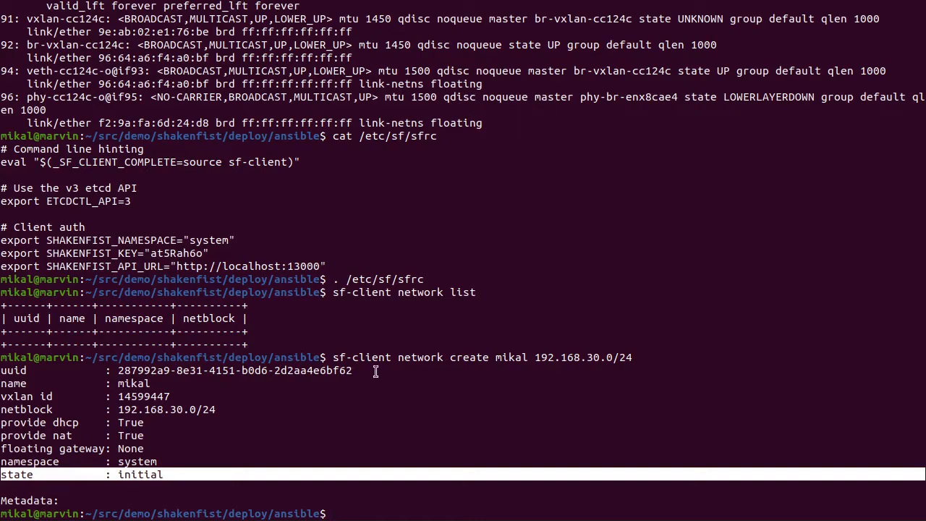
Show details for network 287992a9-8e31-4151-b0d6-2d2aa4e6bf62, then run ssh-keygen naming the key id_testing
type("sf-client network show")
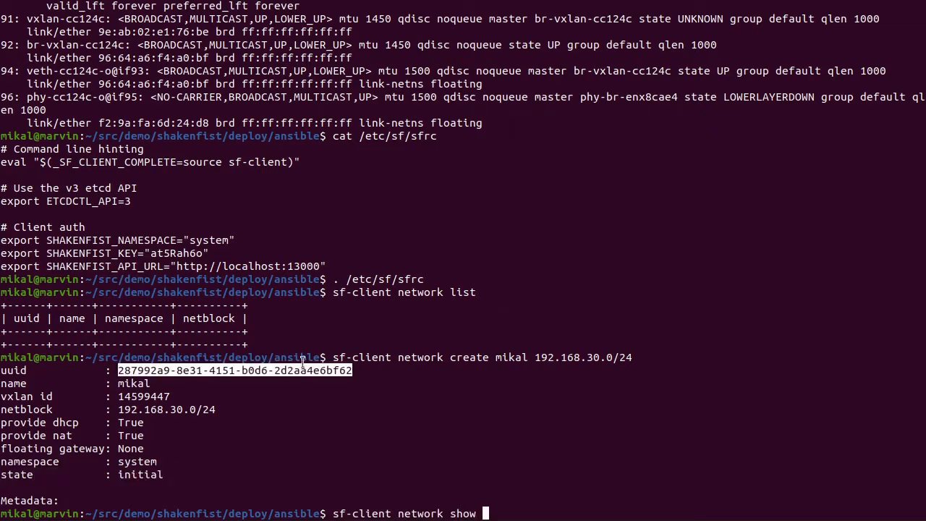
type("287992a9-8e31-4151-b0d6-2d2aa4e6bf62")
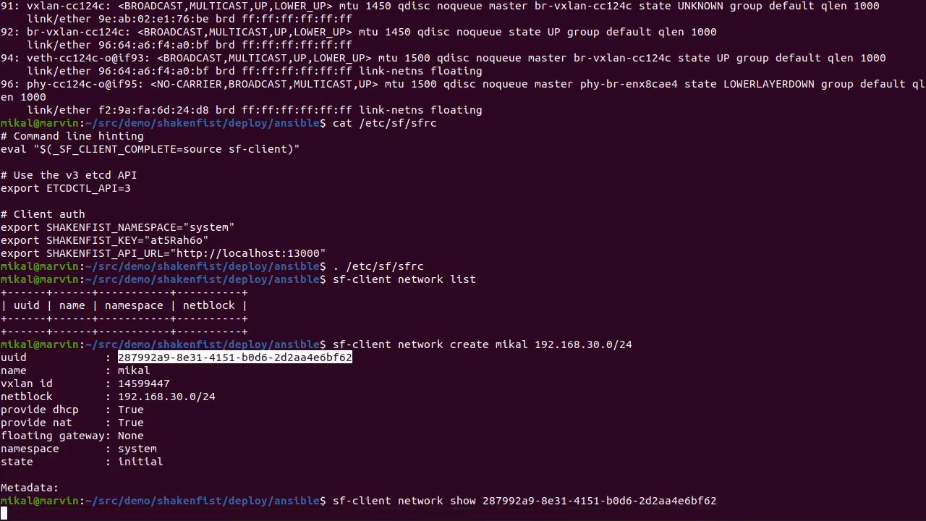
key("Return")
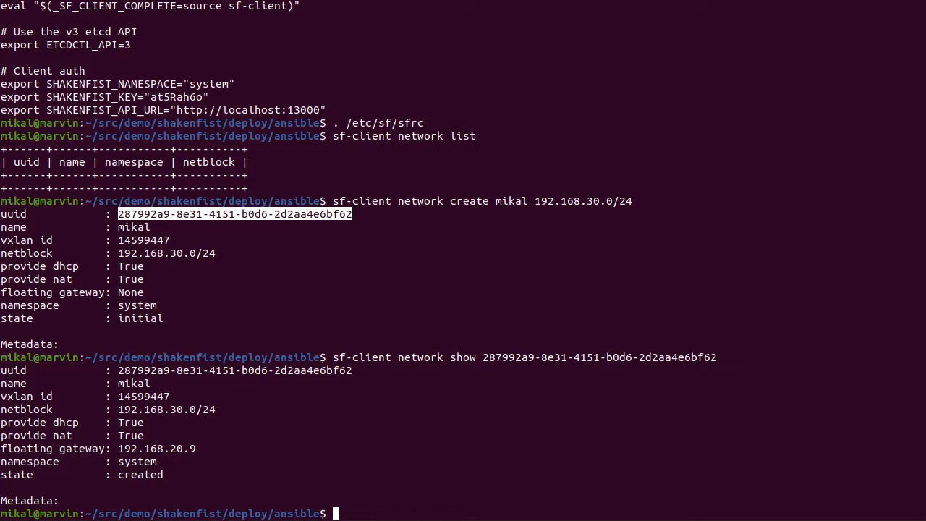
type("ssh-keygen")
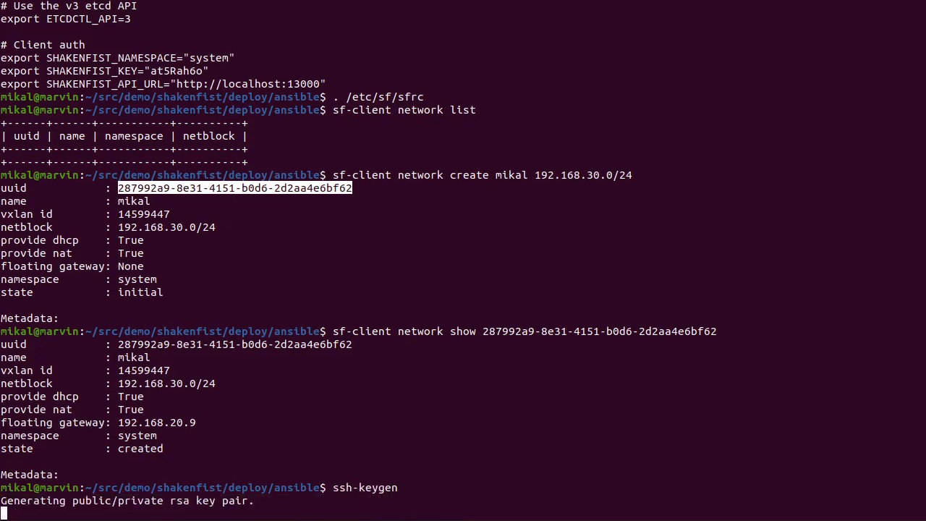
type("id_testing")
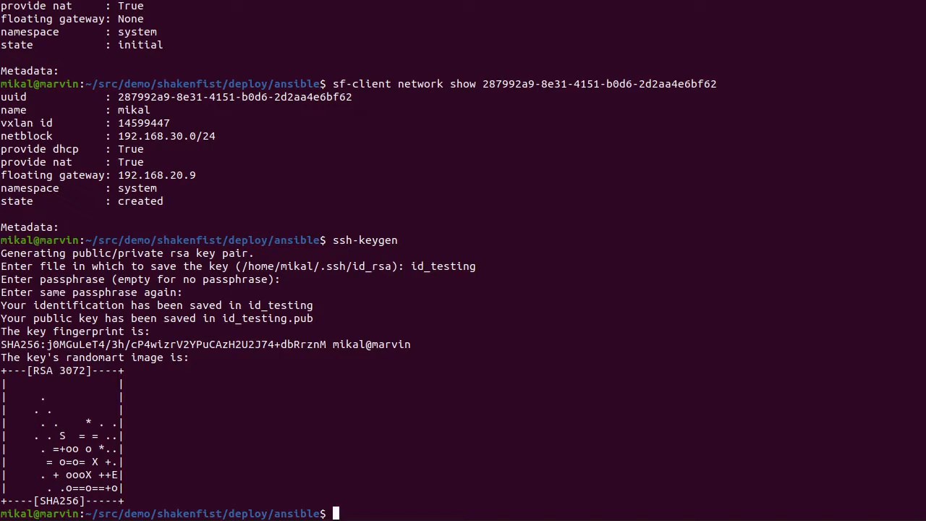
Type the instance create command for mikal: 2 CPUs, 2048 MB, 20 GB Ubuntu disk
type("sf-client instance create")
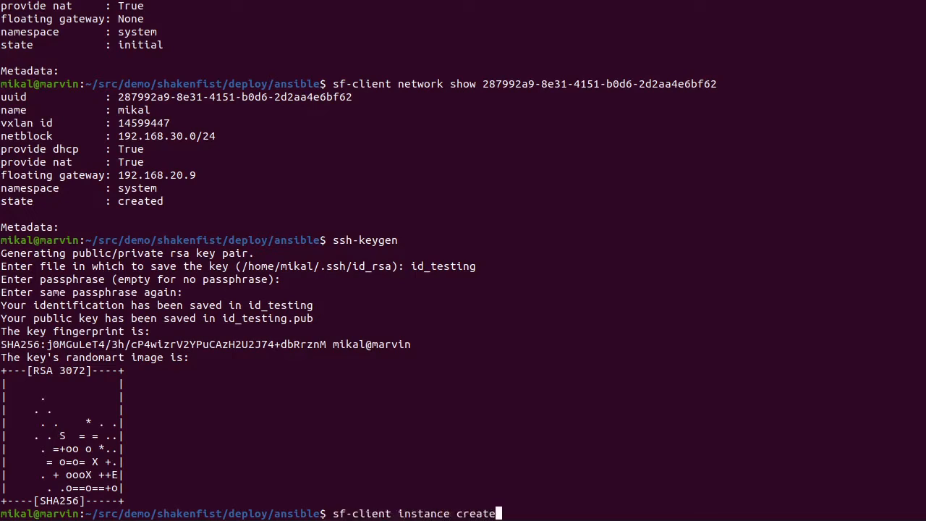
type("mikal")
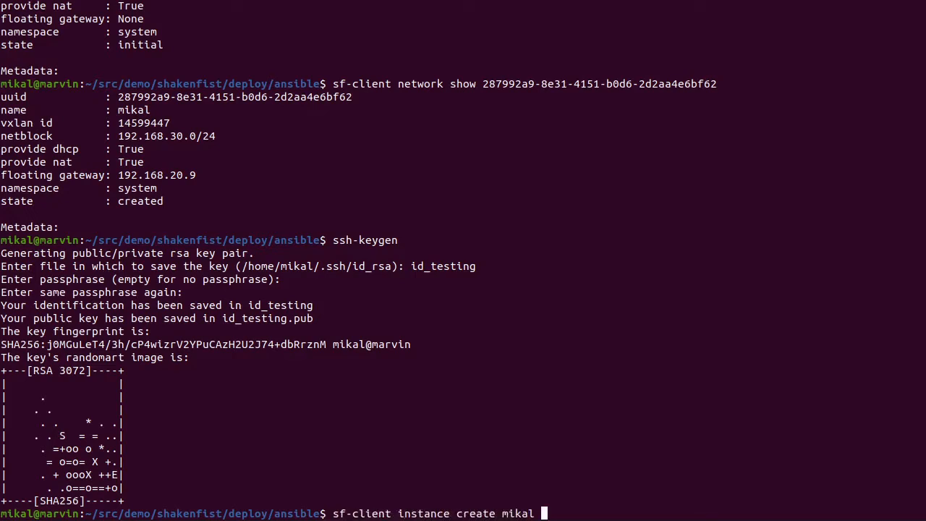
type("2")
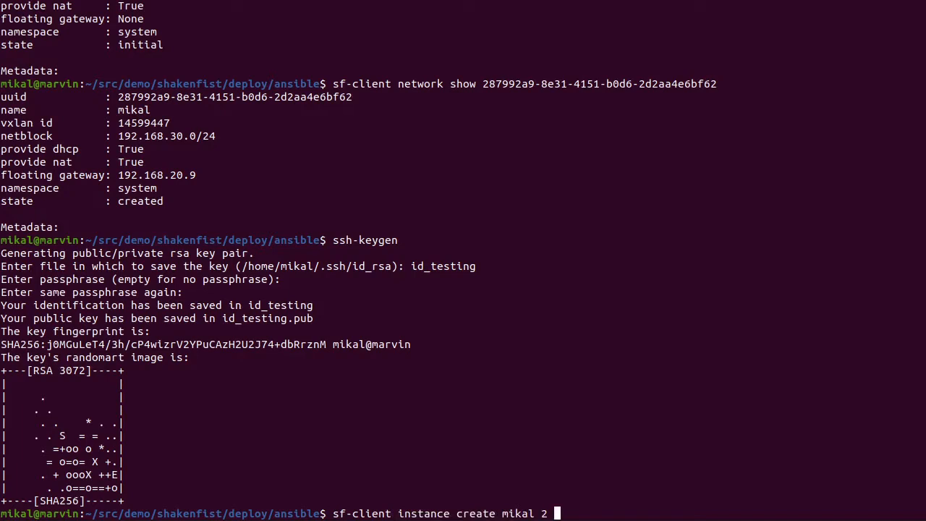
type("2048")
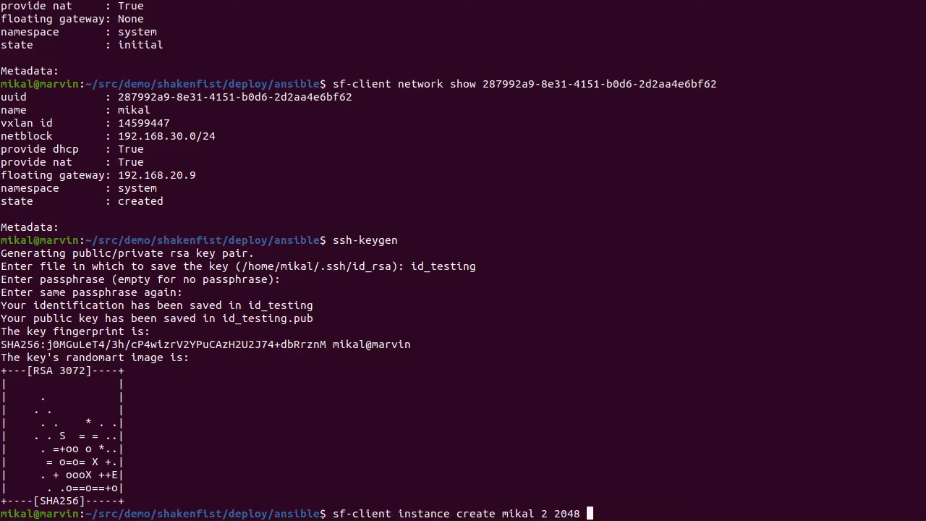
type("-d 20@ub")
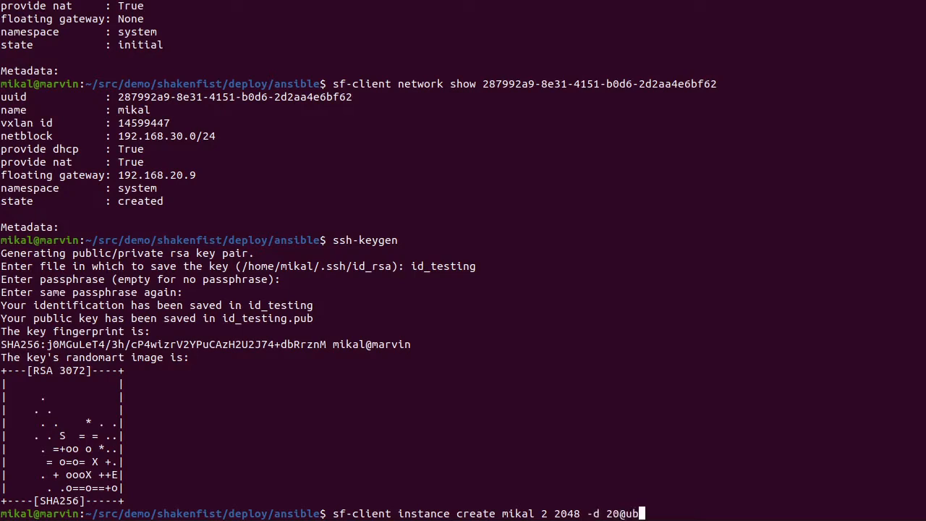
type("untu")
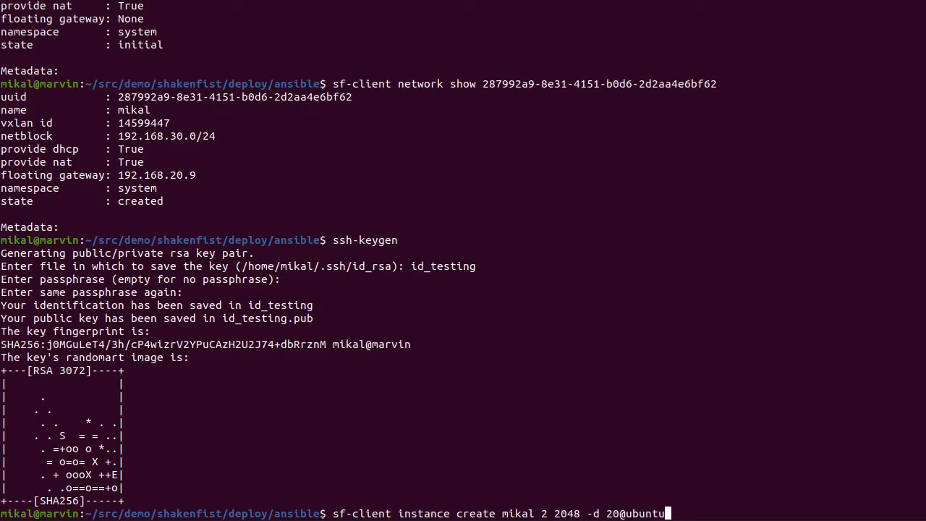
type("1")
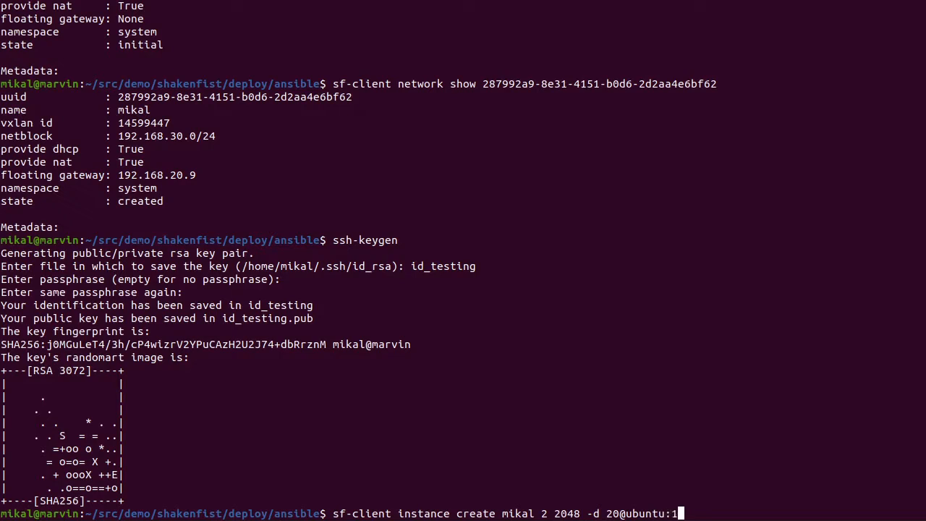
type("8.04")
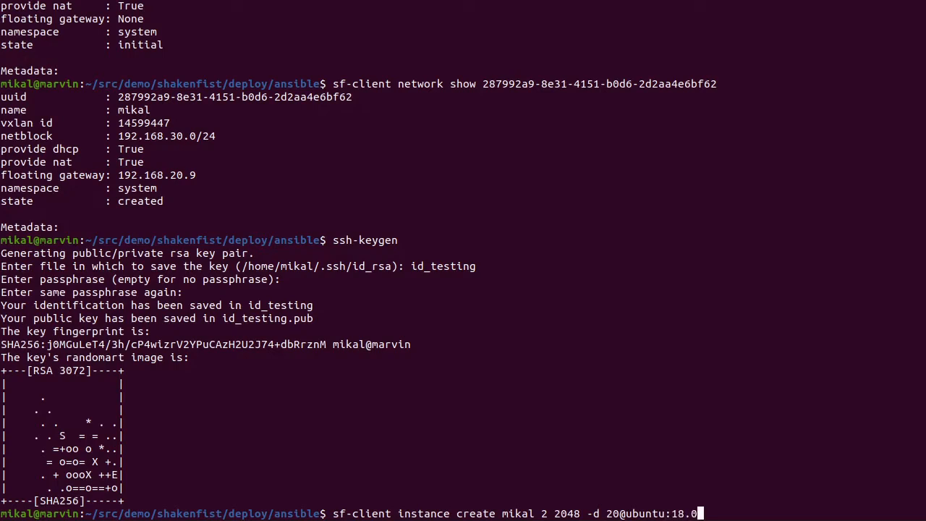
key("BackSpace")
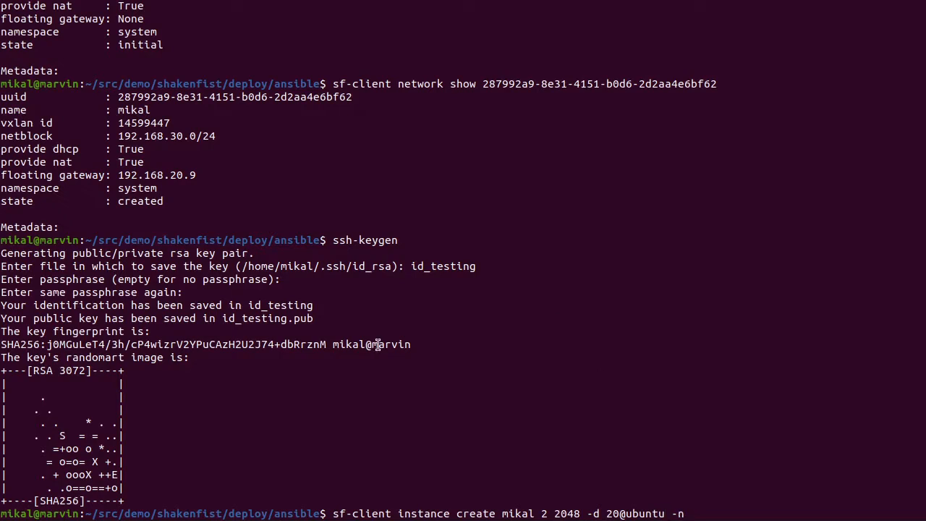
mouse_move(352, 120)
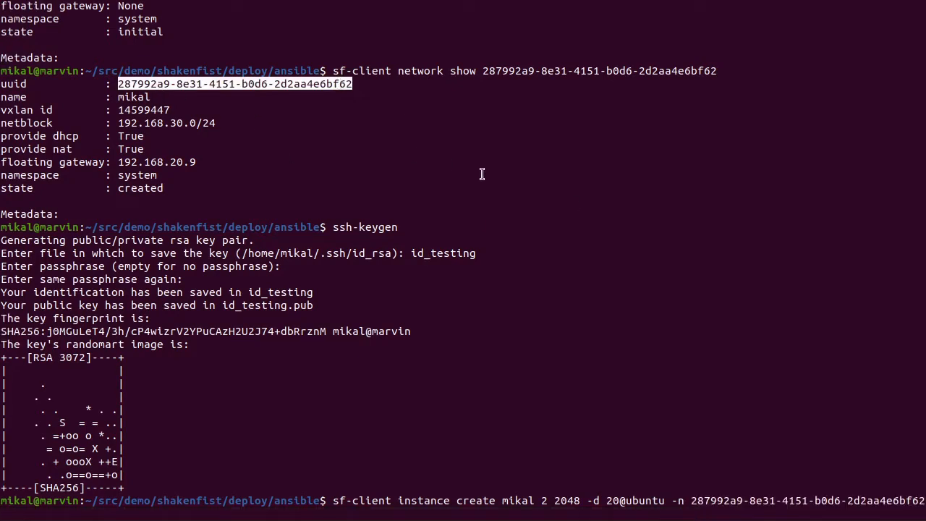
Add the id_testing.pub SSH key option to the instance create command
type("-i")
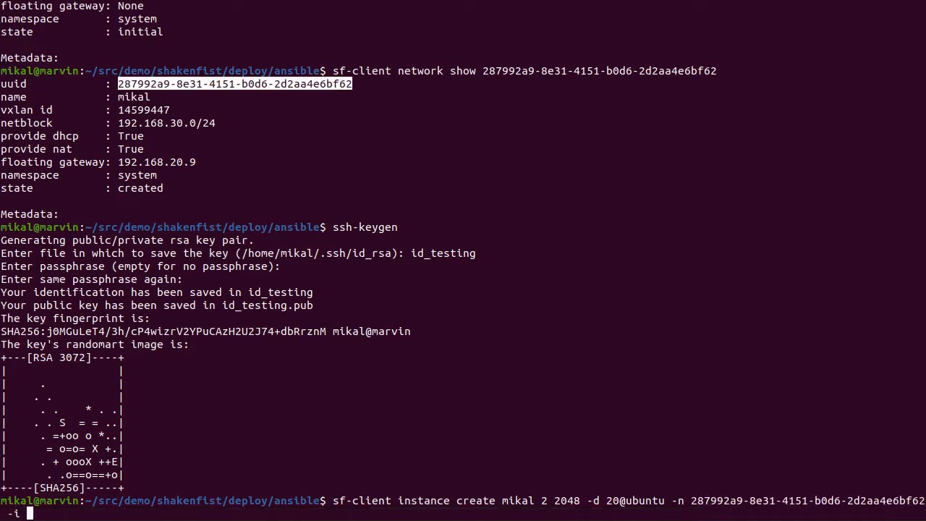
type("id_te")
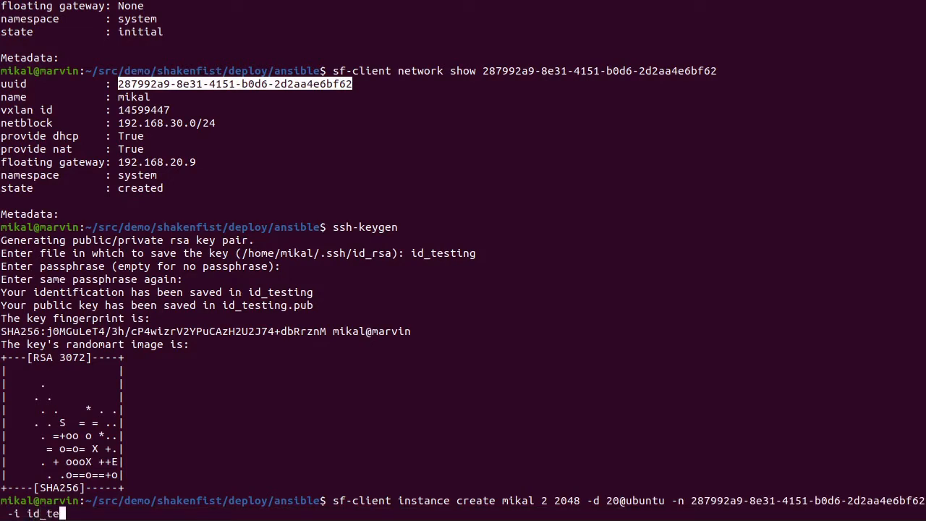
type("sting.pub")
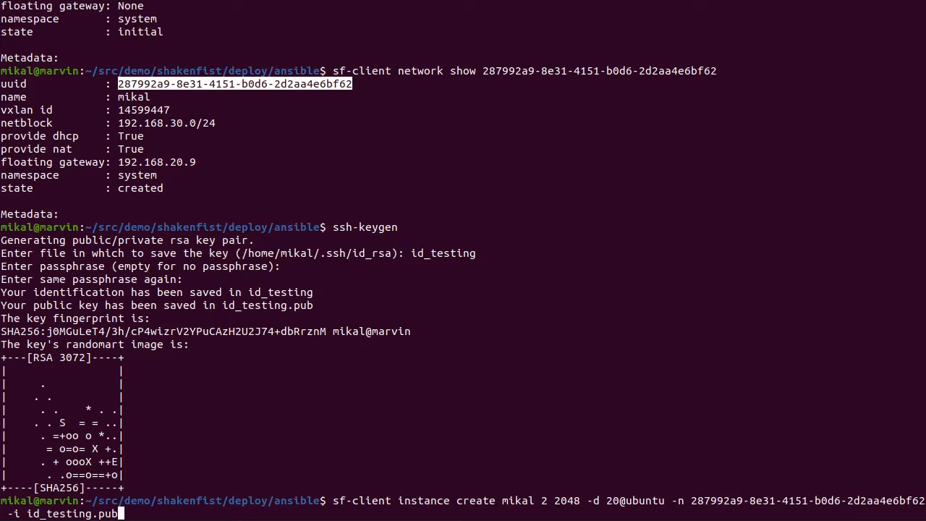
scroll("down", 3)
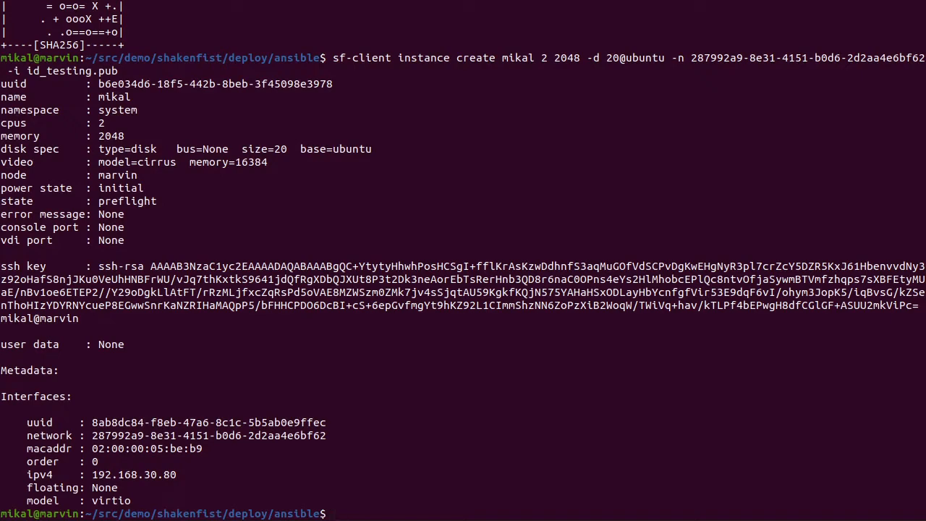
mouse_move(233, 174)
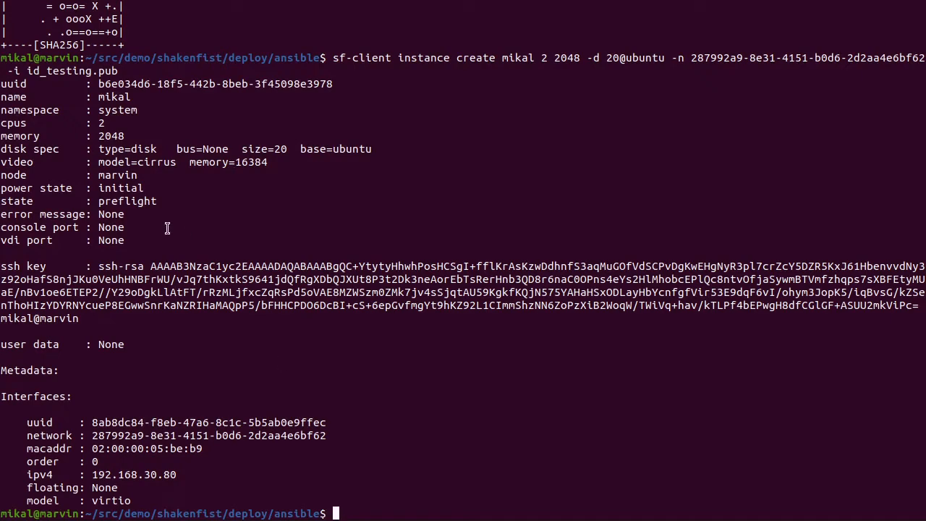
Highlight the new instance's preflight state and begin an sf-client instance events command
double_click(127, 201)
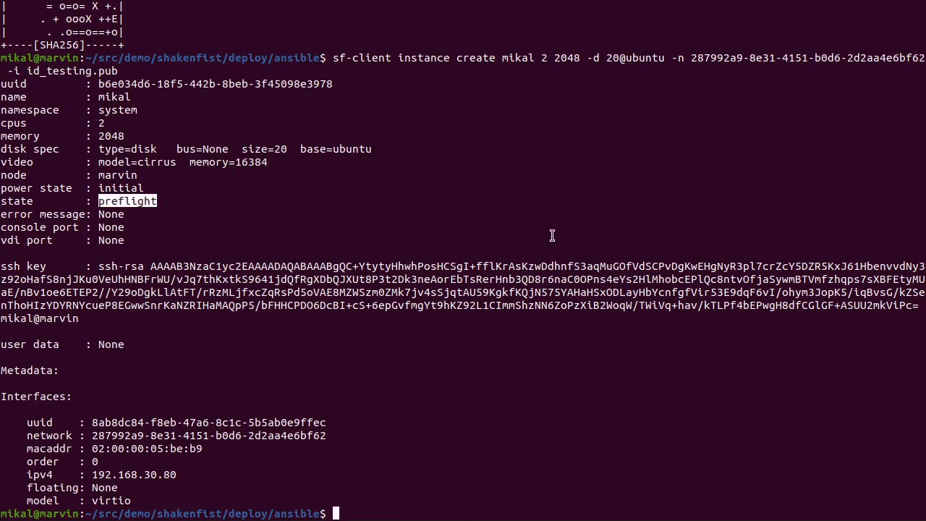
type("sf-client instance events")
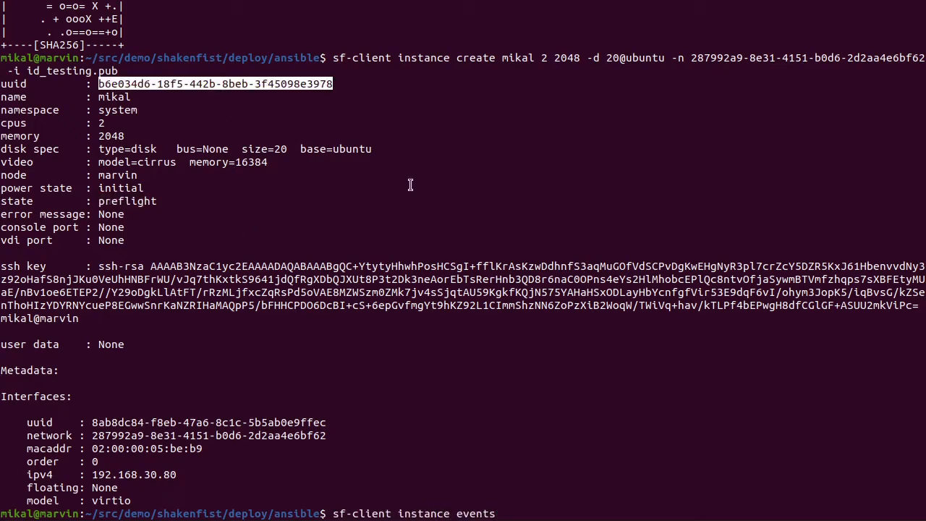
List events for instance b6e034d6-18f5-442b-8beb-3f45098e3978 and highlight the 'image requires fetch' entry
type("b6e034d6-18f5-442b-8beb-3f45098e3978")
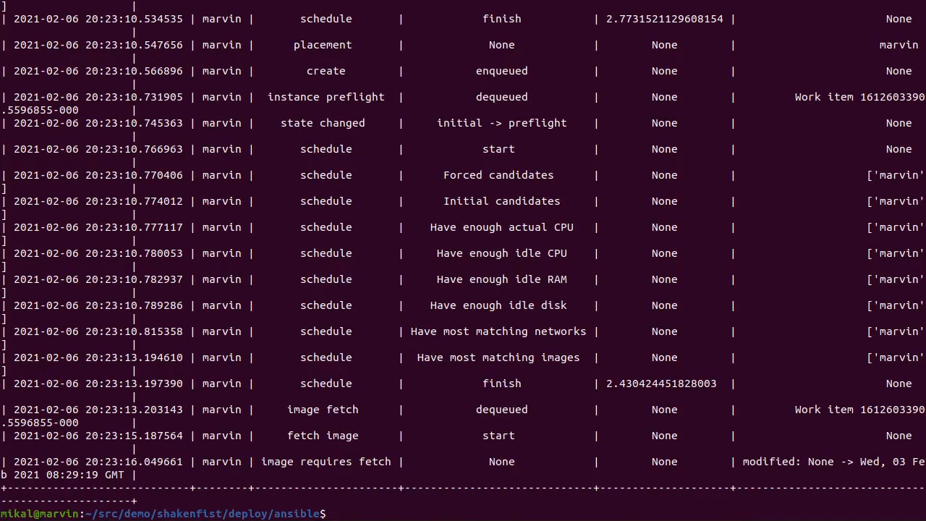
double_click(303, 461)
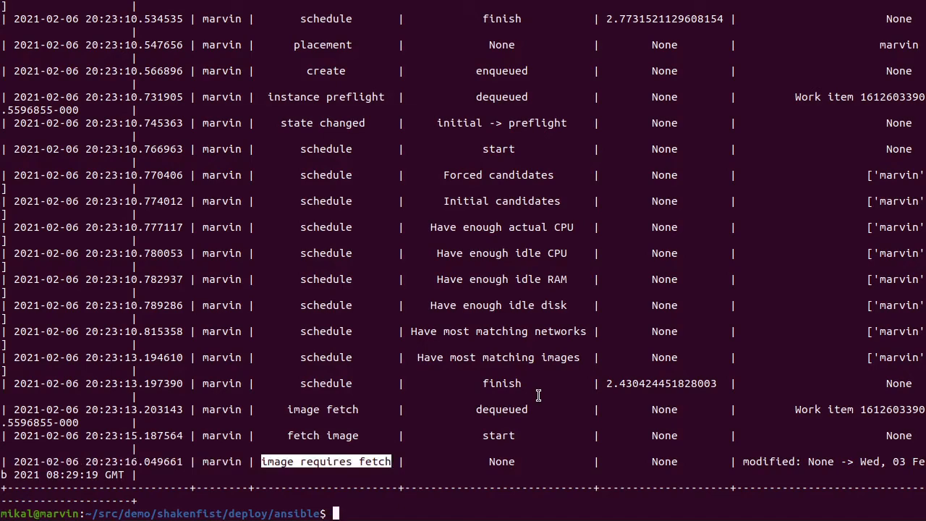
type("sf-client instance events b6e034d6-18f5-442b-8beb-3f45098e3978")
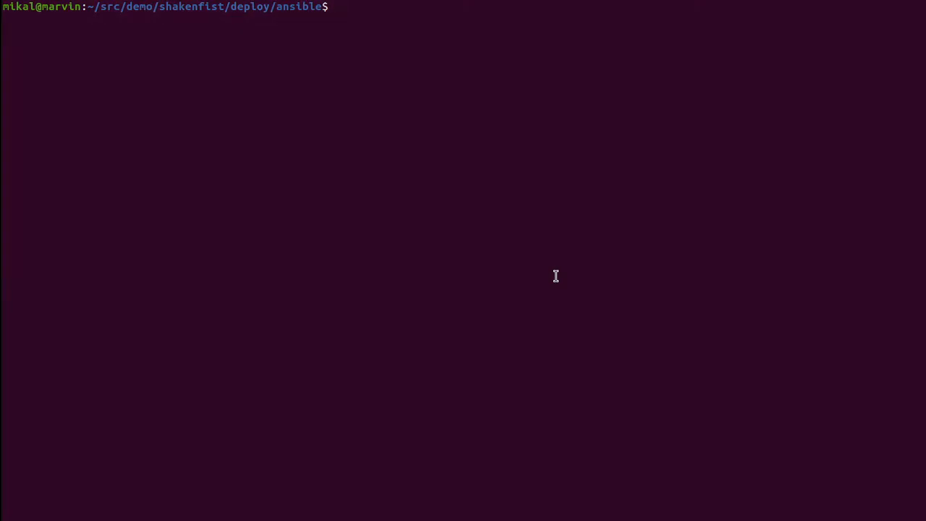
Rerun instance events for b6e034d6-18f5-442b-8beb-3f45098e3978 and scroll through the events table
type("sf-client instance events b6e034d6-18f5-442b-8beb-3f45098e3978")
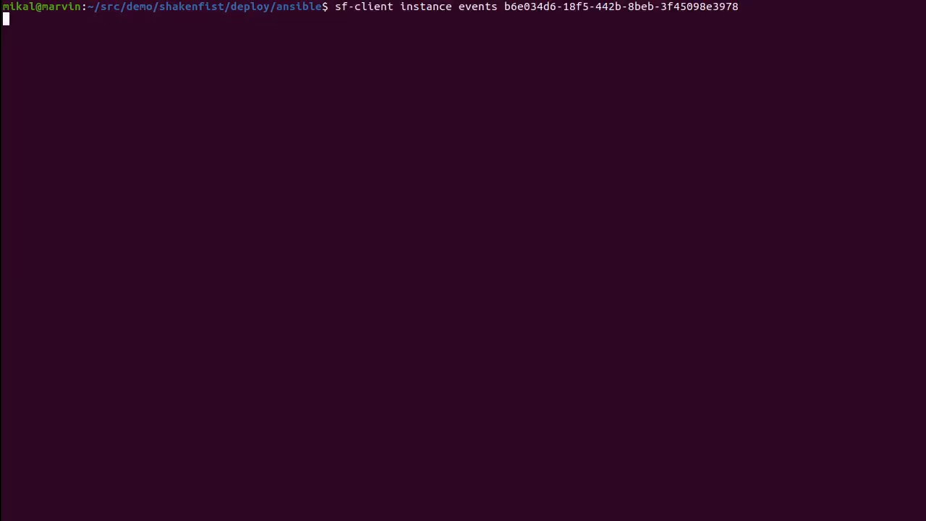
key("Return")
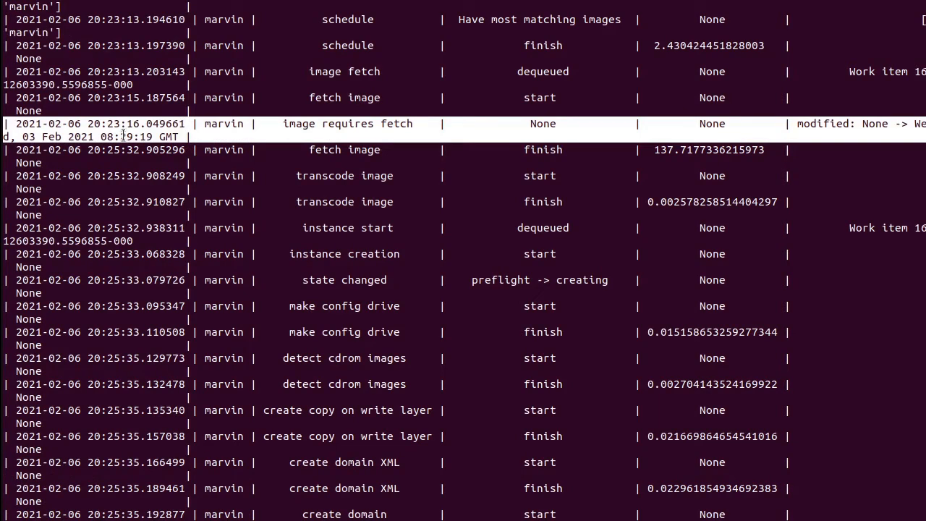
scroll("down", 3)
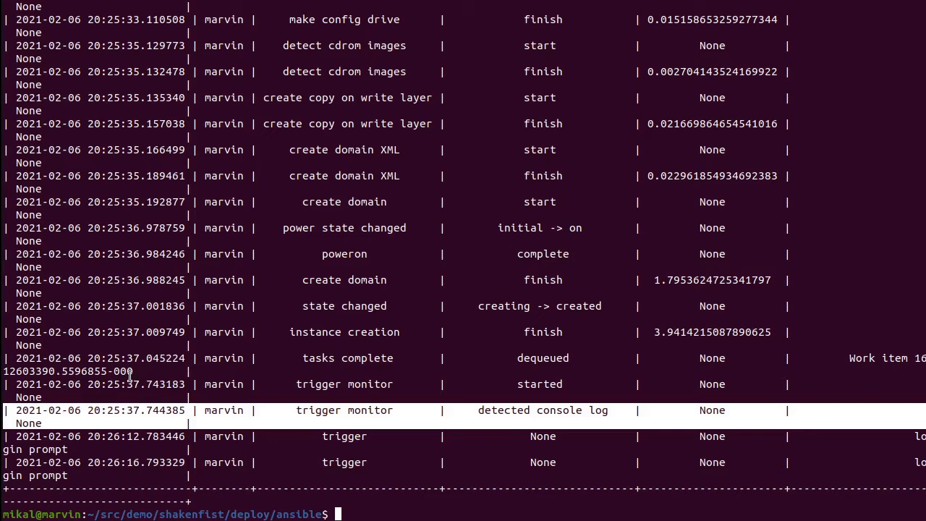
mouse_move(486, 511)
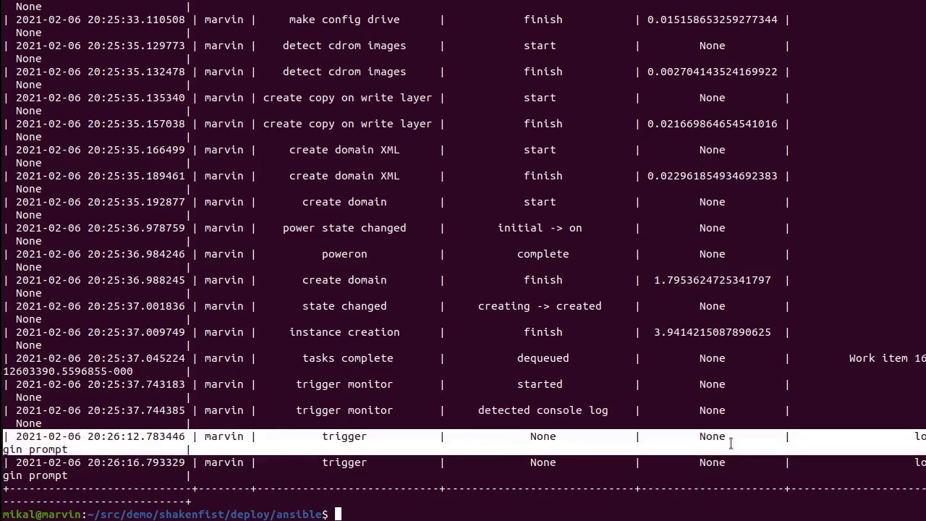
mouse_move(673, 247)
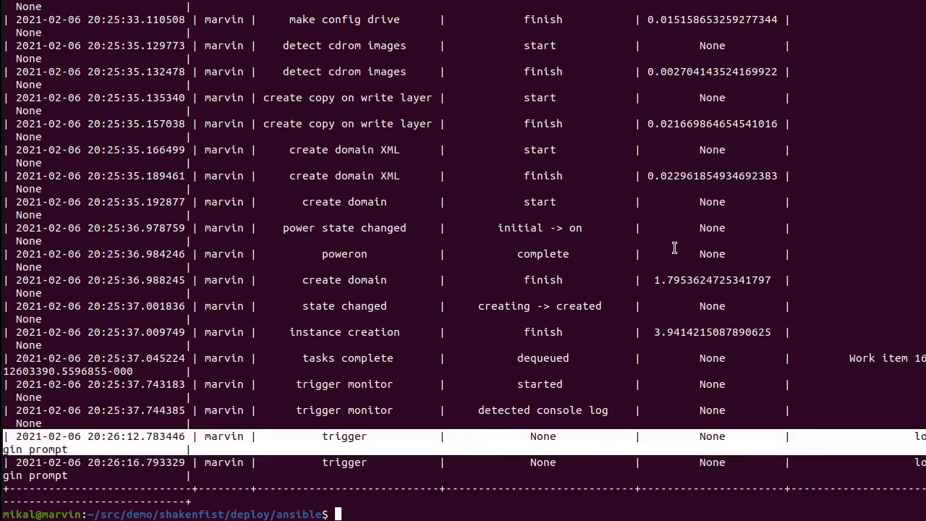
mouse_move(686, 312)
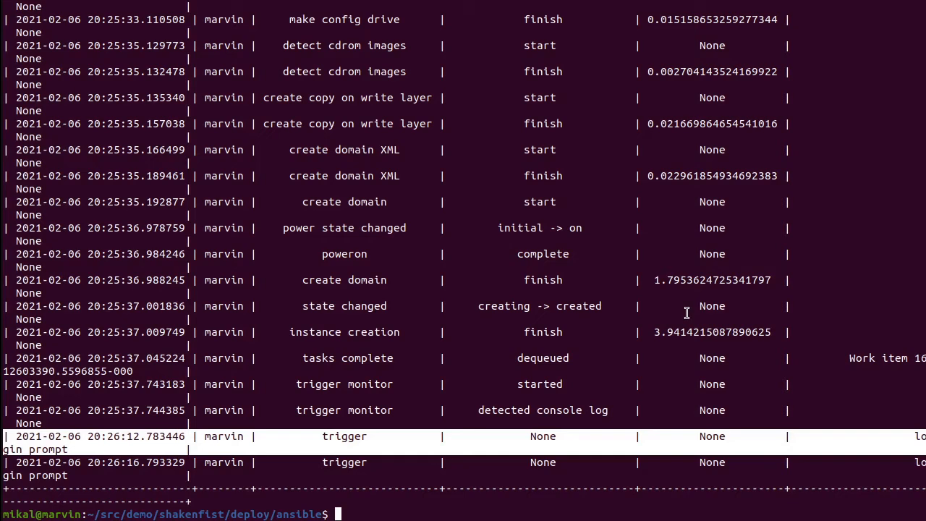
mouse_move(693, 288)
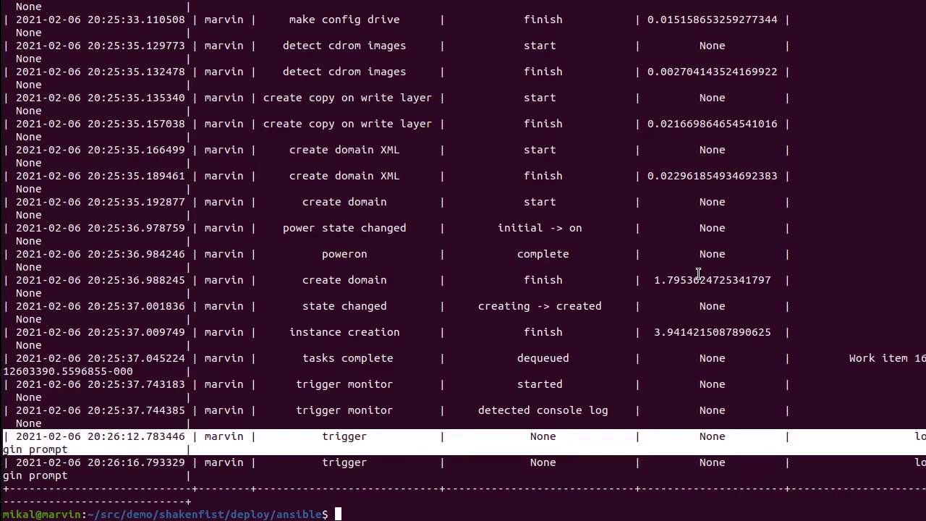
type("sf-client instance events b6e034d6-18f5-442b-8beb-3f45098c3978")
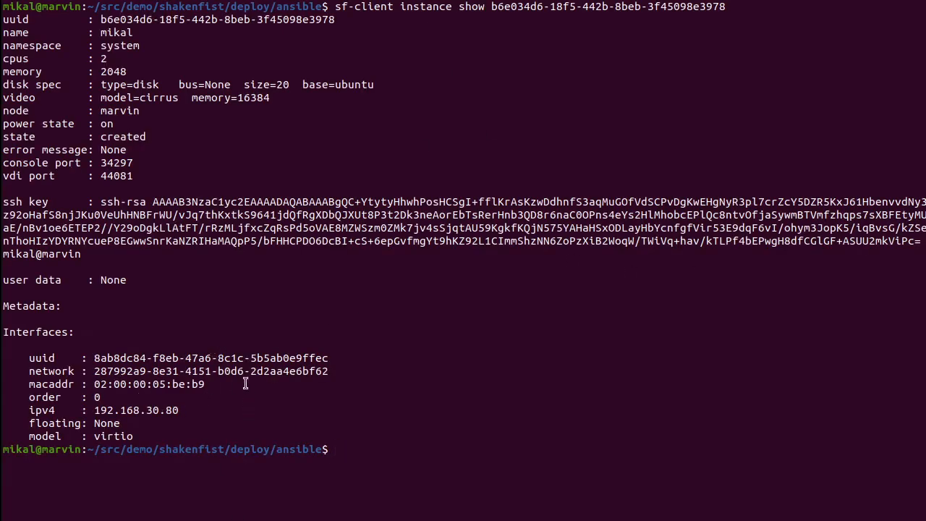
mouse_move(179, 357)
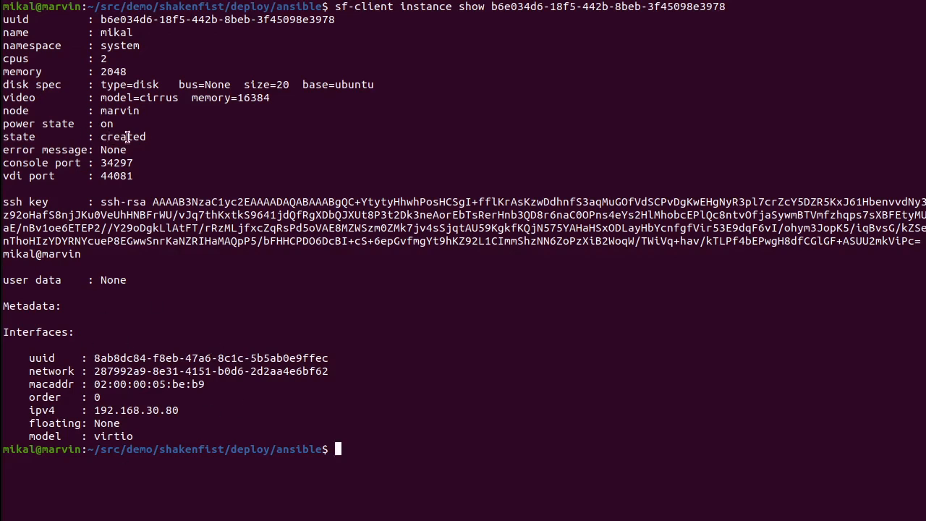
mouse_move(551, 368)
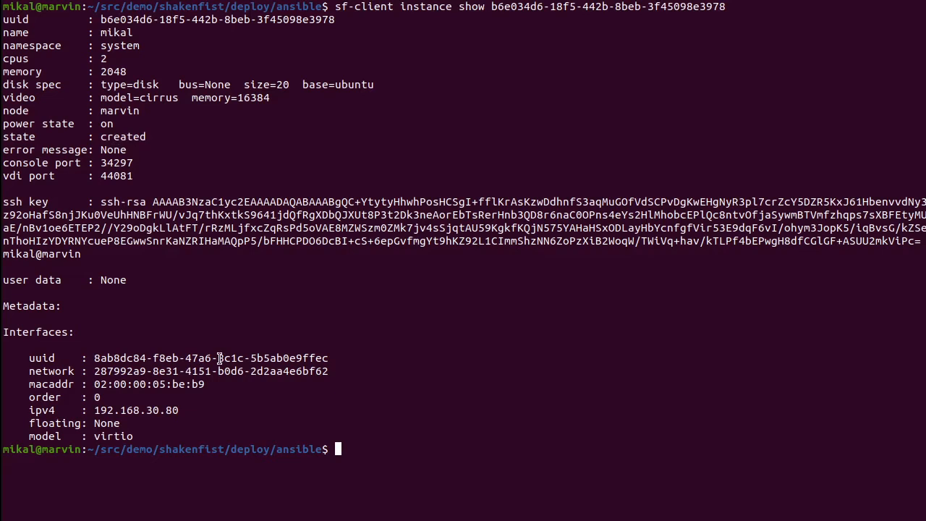
Begin typing a new sf-client command below the instance details
type("sf-client inter")
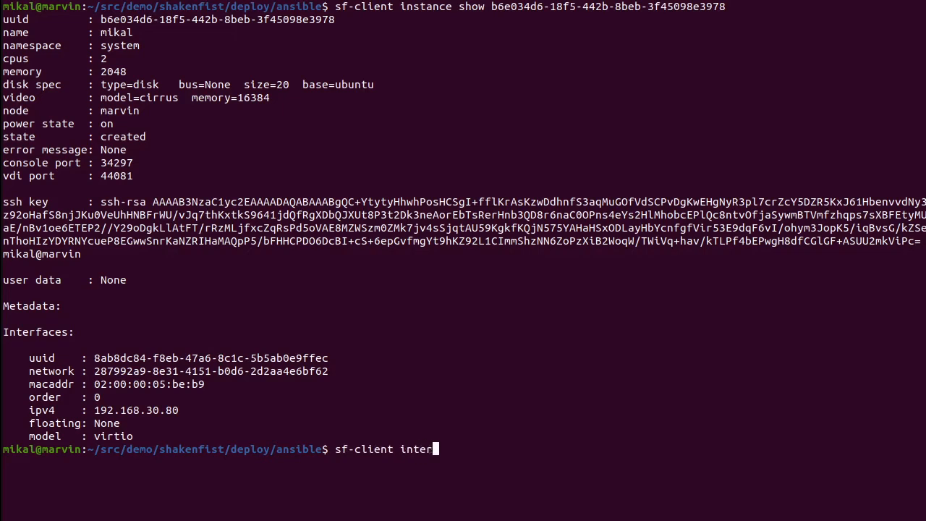
Float the instance's interface, then show instance b6e034d6 to confirm floating IP 192.168.20.179
type("face float 8ab8dc84-f8eb-47a6-8c1c-5b5ab0e9ffec")
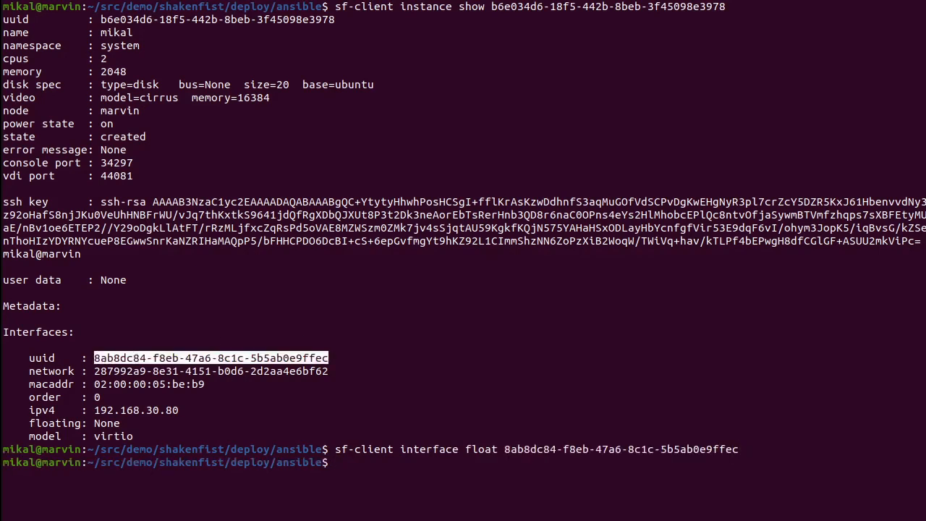
type("sf-client instance show b6e034d6-18f5-442b-8beb-3f45098e3978")
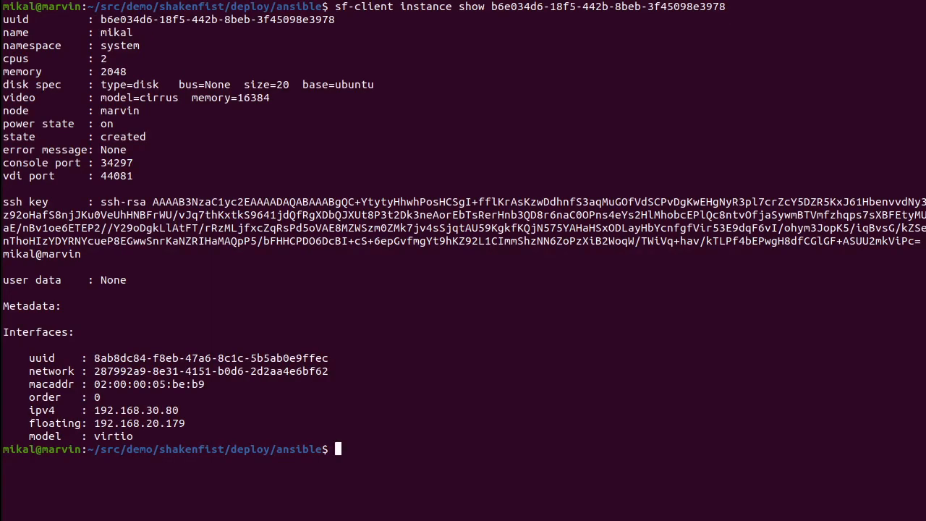
double_click(139, 423)
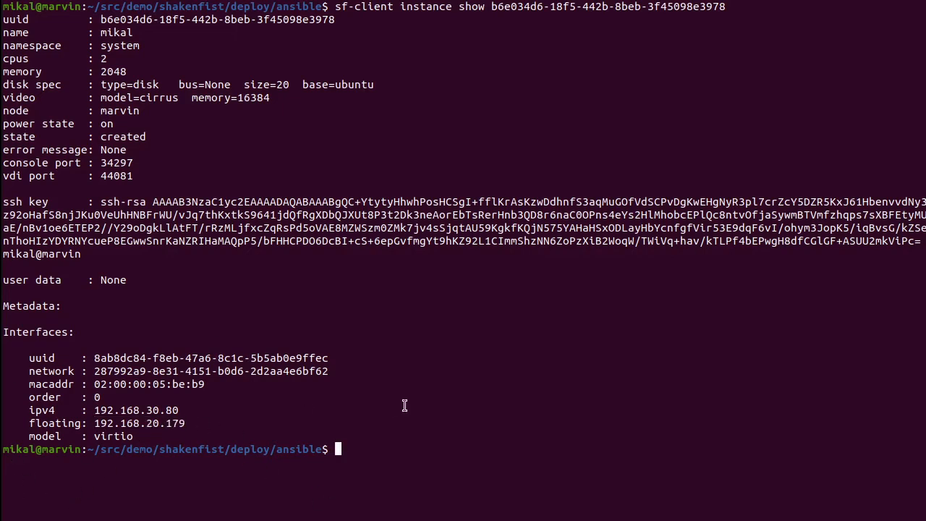
type("ss")
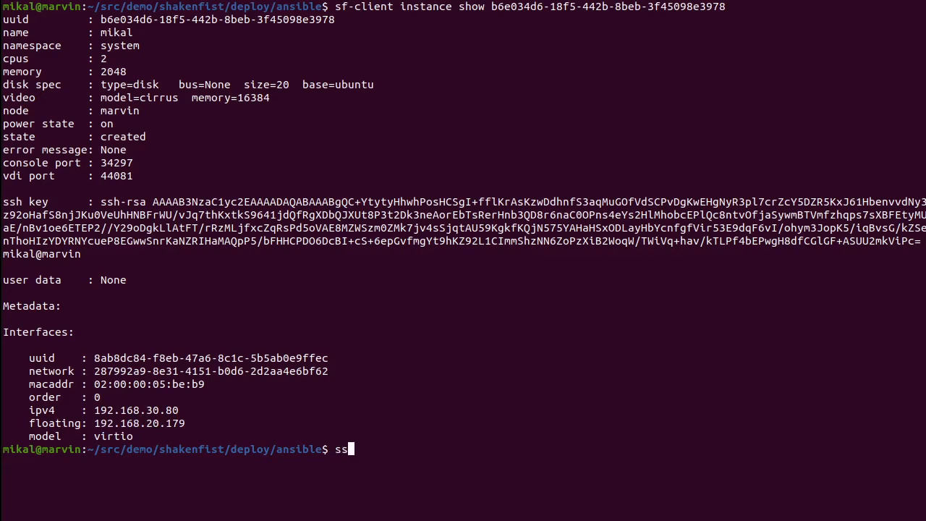
type("h -i")
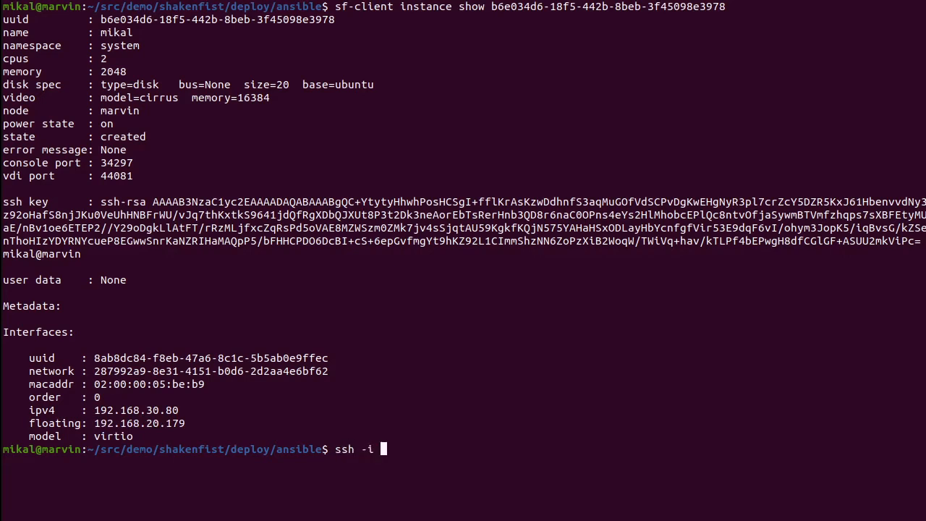
type("id_testing")
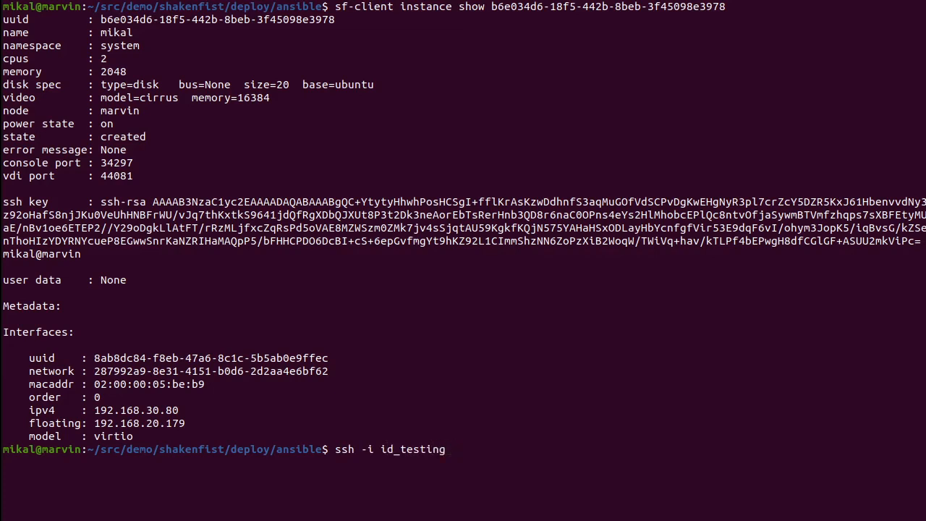
type("ubuntu@192.168.20.179")
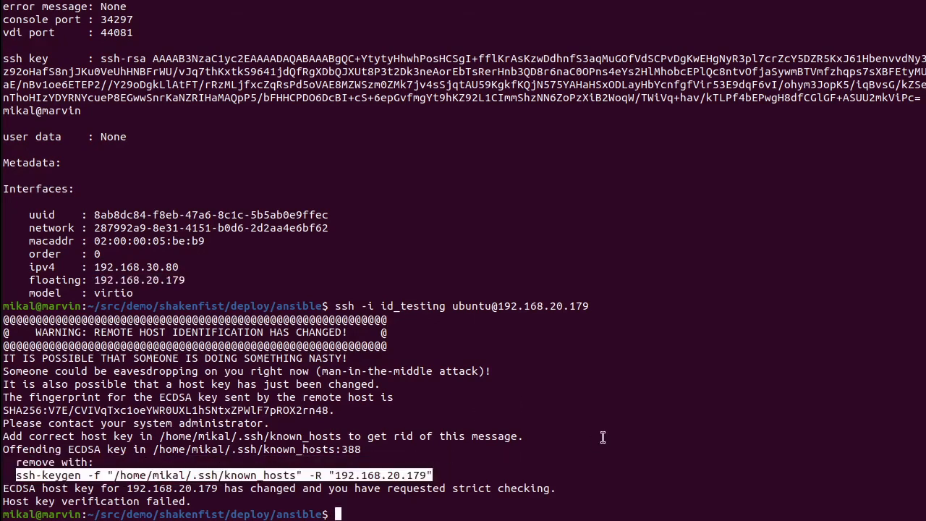
type("ssh-keygen -f \"/home/mikal/.ssh/known_hosts\" -R \"192.168.20.179\"")
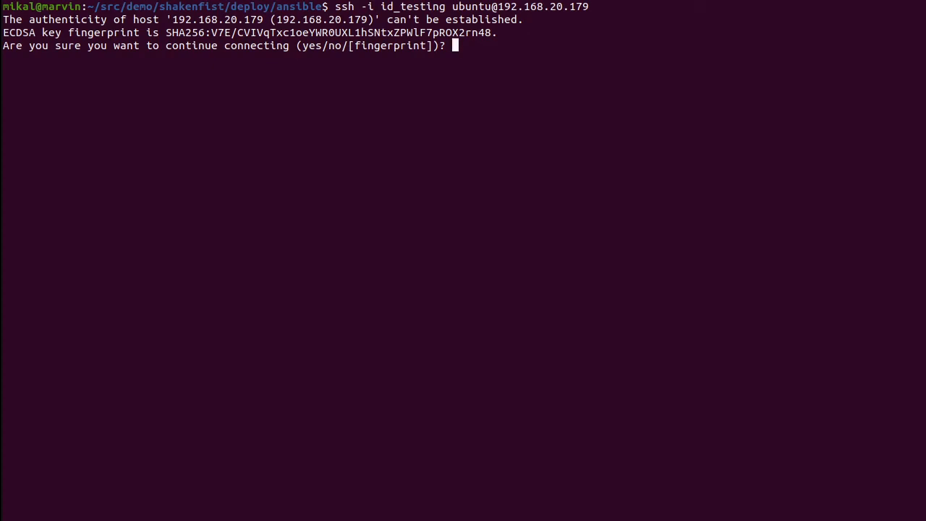
Accept the instance's host key with 'yes', then begin typing sudo apt-get update
type("yes")
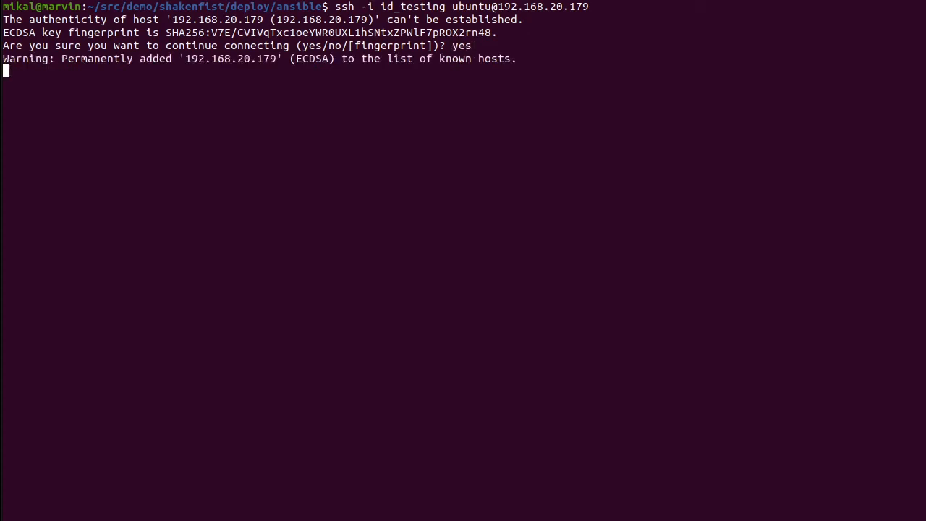
key("Return")
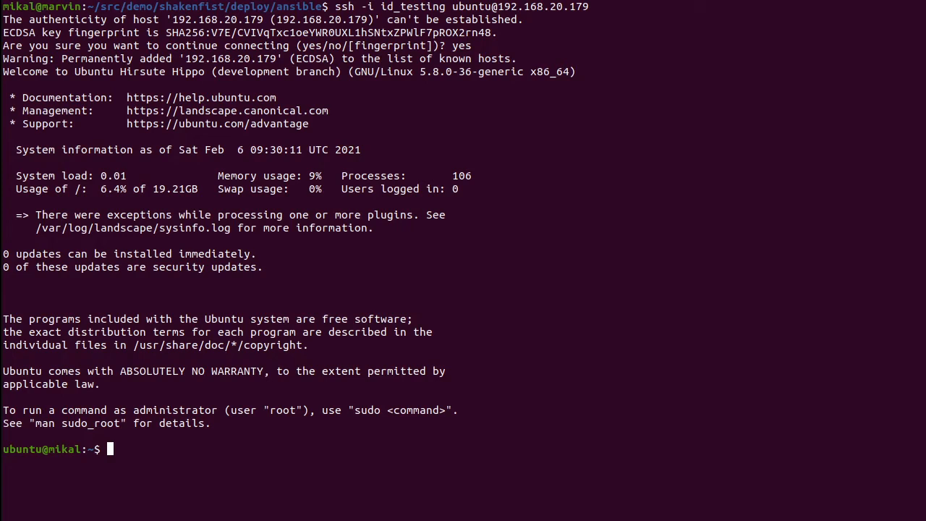
type("sudo apt-get update")
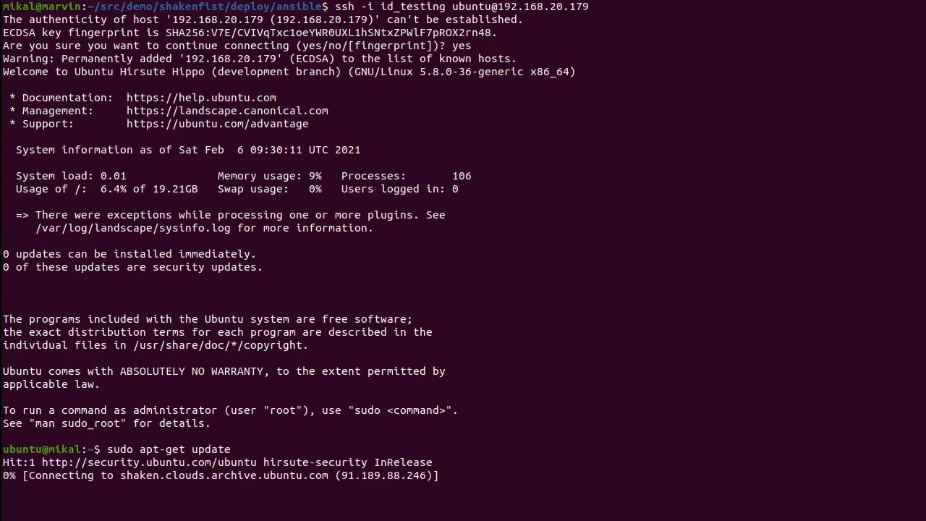
Scroll through the apt-get update output as hirsute, updates and backports lists download
scroll("down", 3)
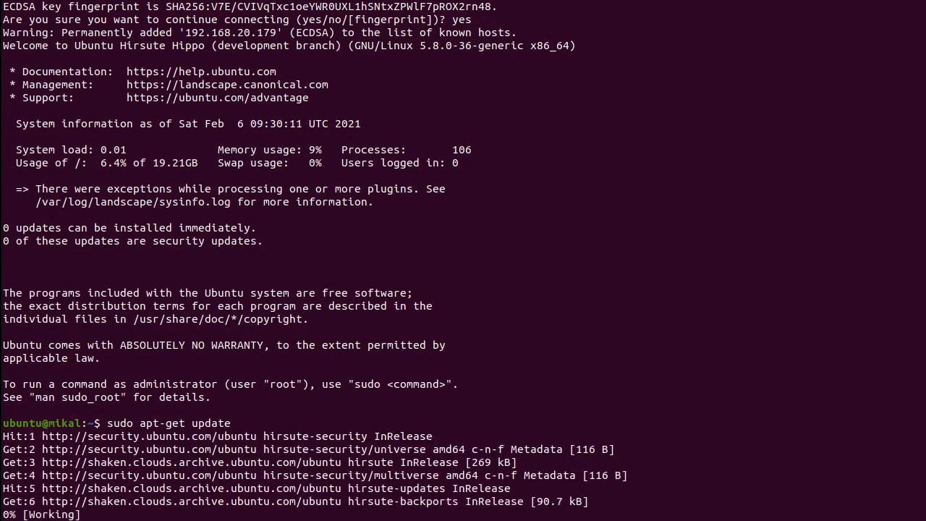